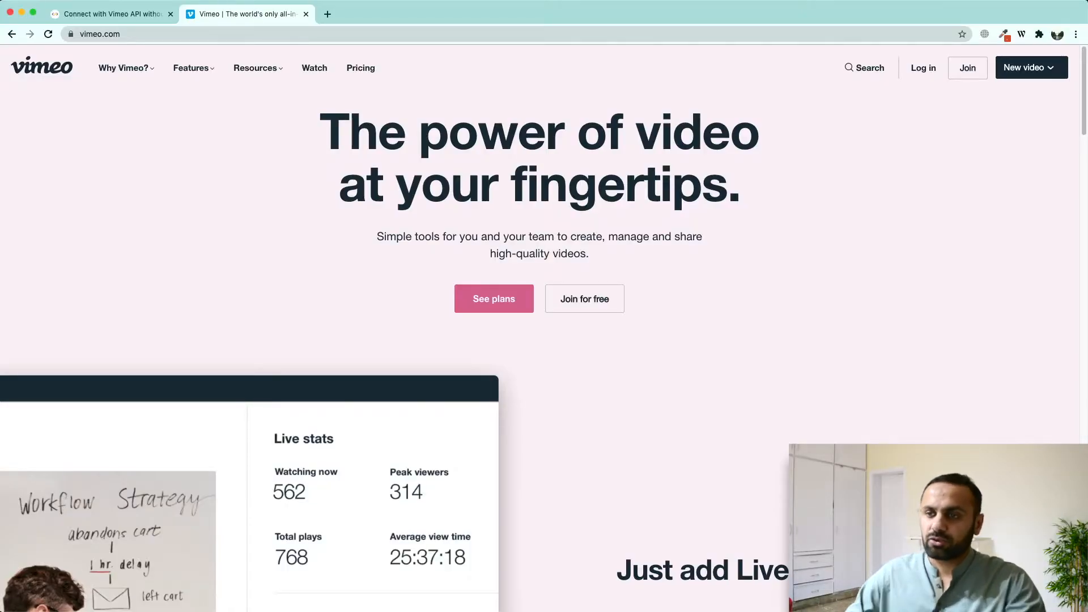
mouse_move(129, 119)
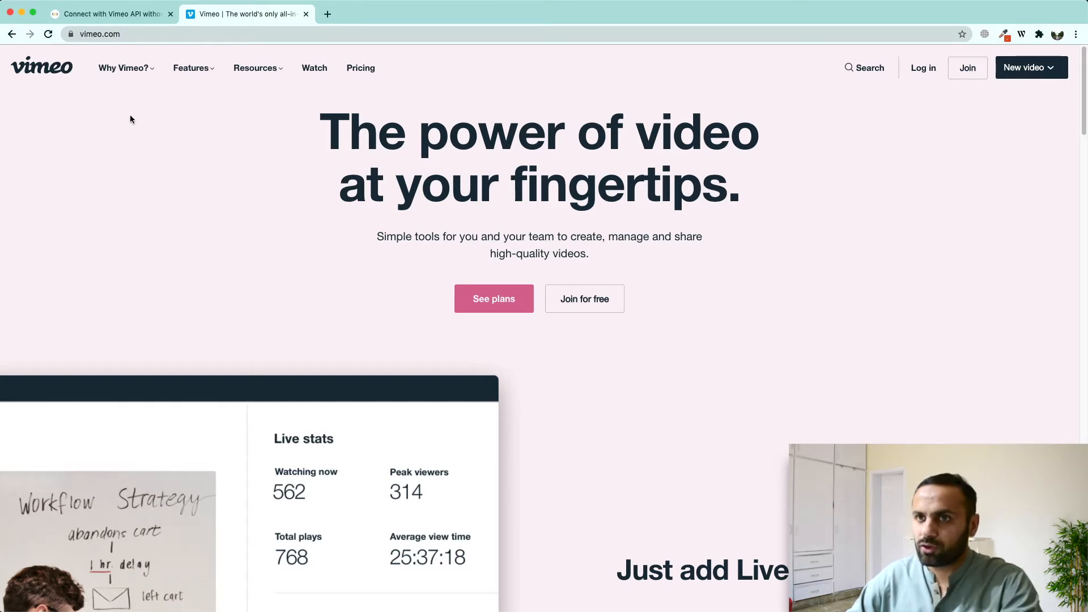
Step: Sign in to Vimeo with the Google account and land on the home dashboard
left_click(923, 67)
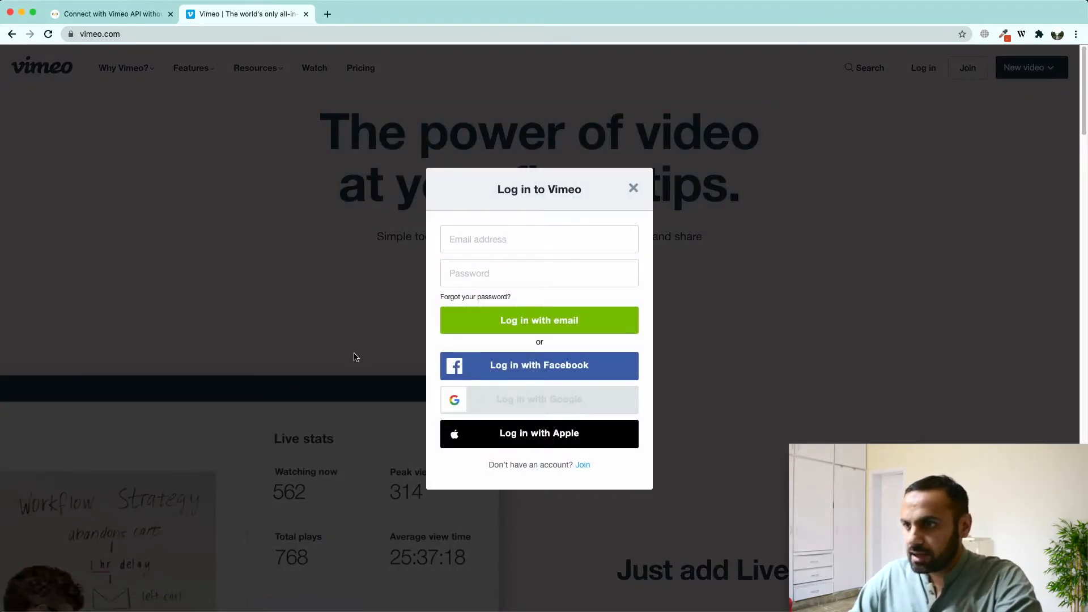
left_click(539, 399)
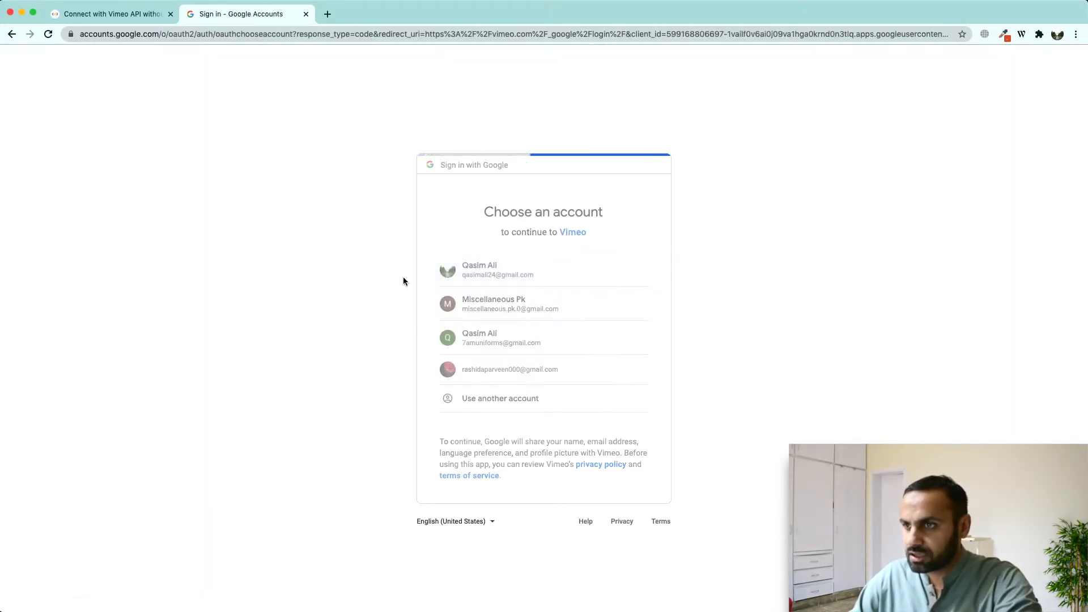
left_click(497, 270)
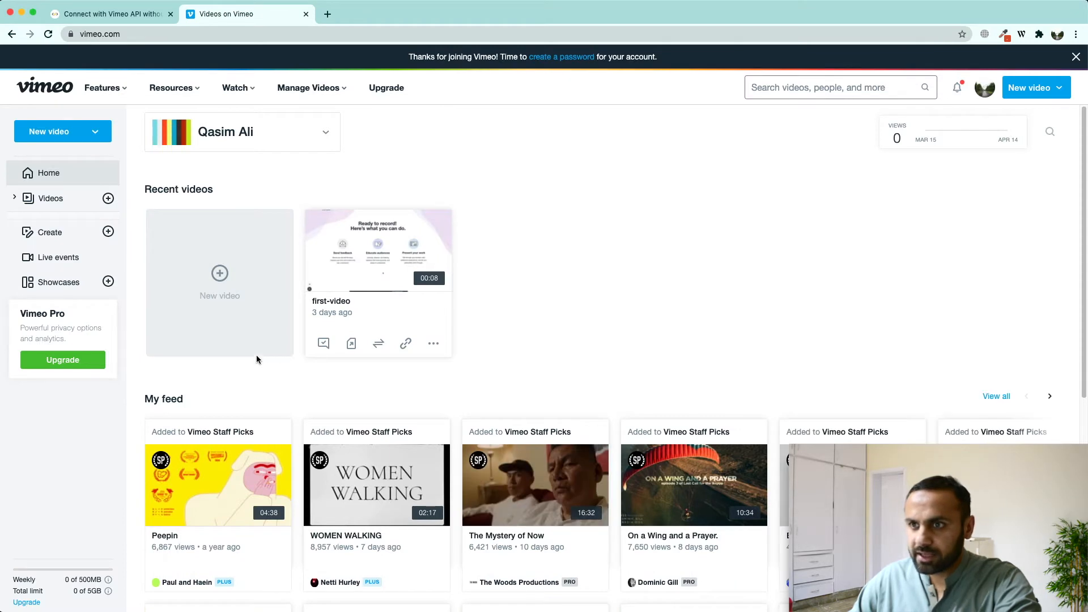
mouse_move(338, 322)
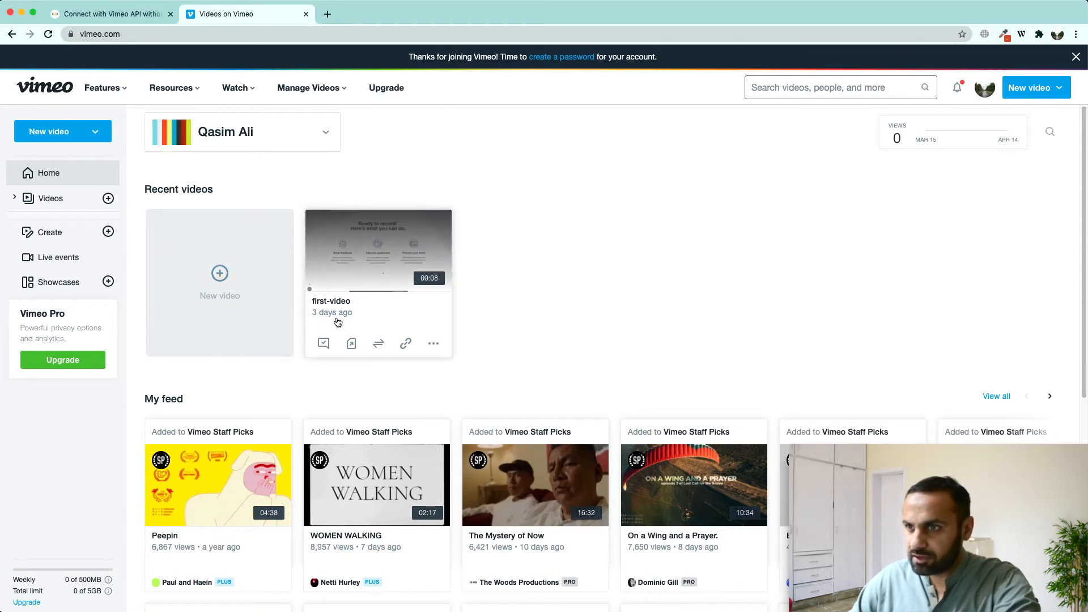
mouse_move(429, 381)
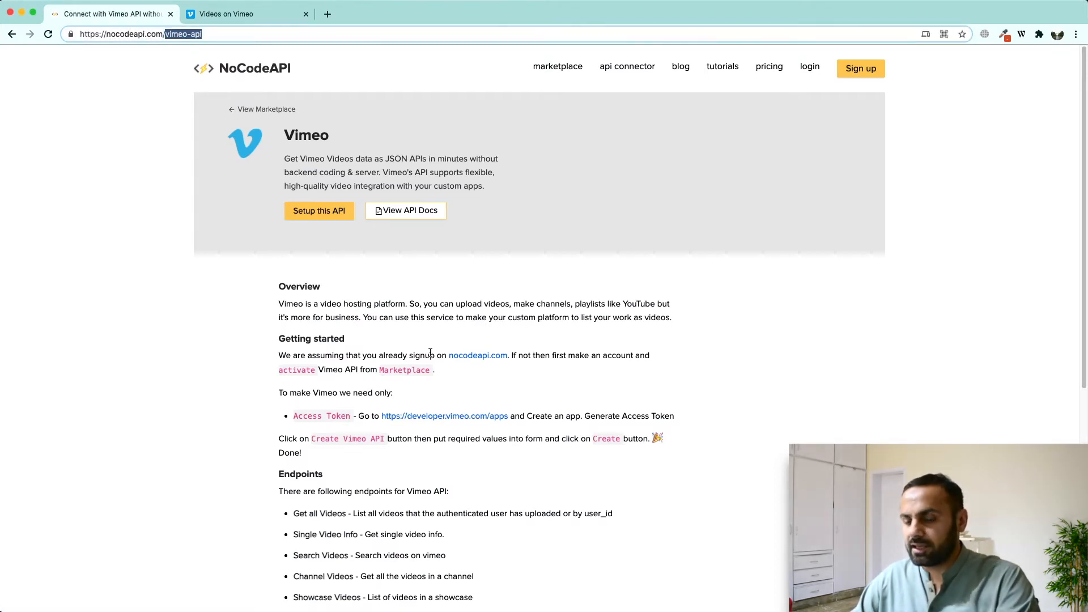
scroll("down", 3)
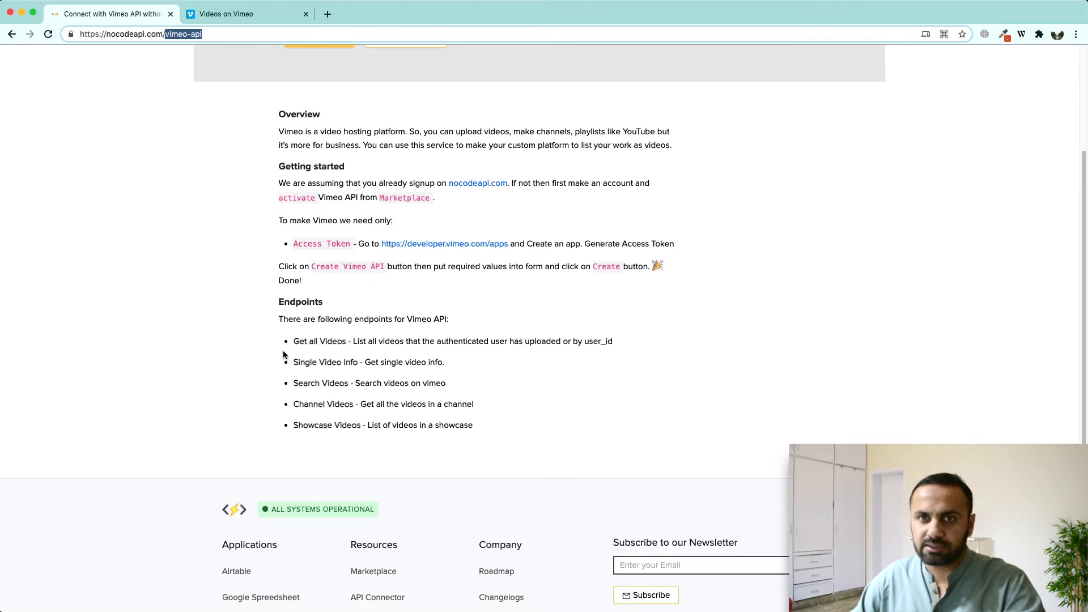
mouse_move(291, 347)
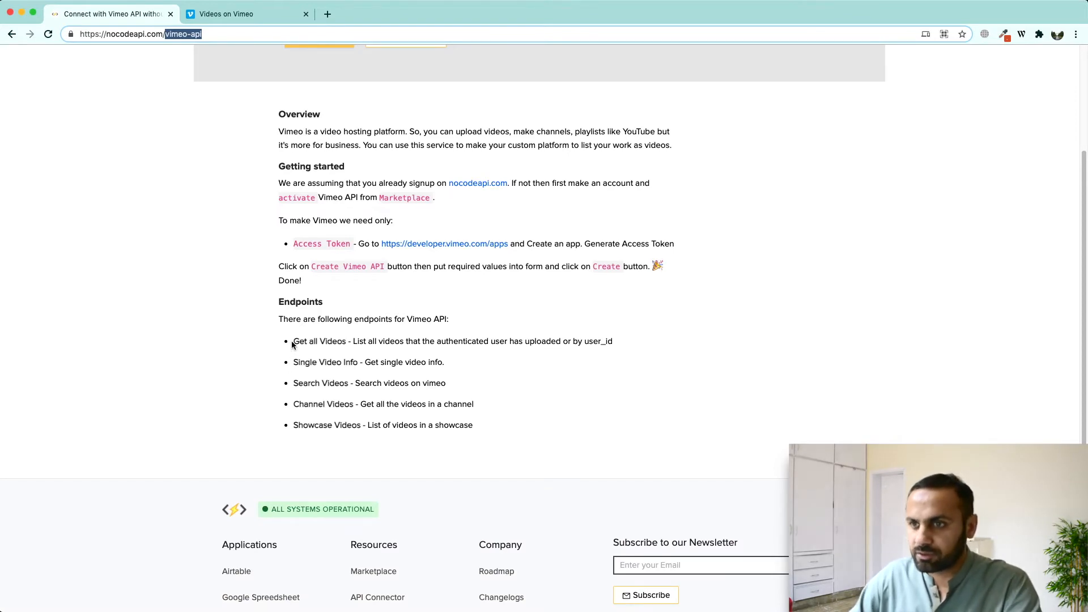
double_click(312, 362)
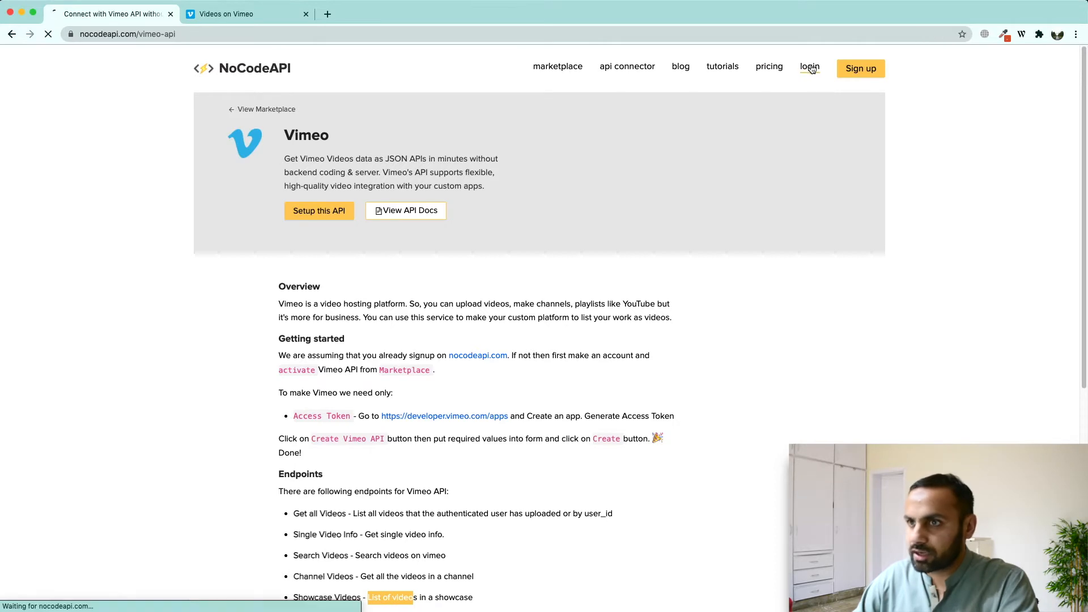
Step: Log into NoCodeAPI with saved credentials and reach the empty Vimeo APIs page via the Marketplace
left_click(809, 69)
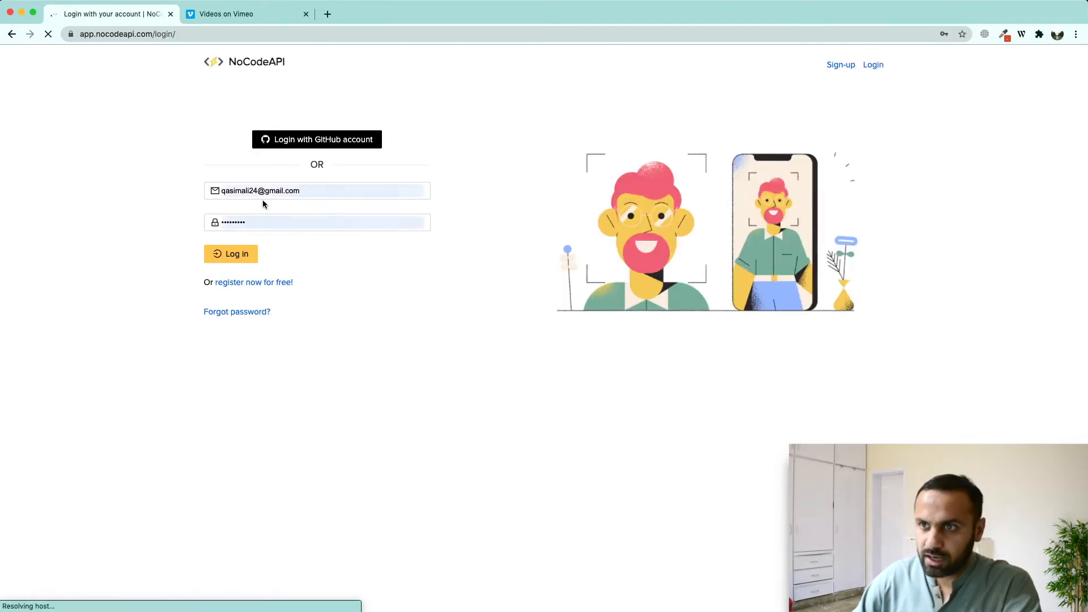
left_click(230, 253)
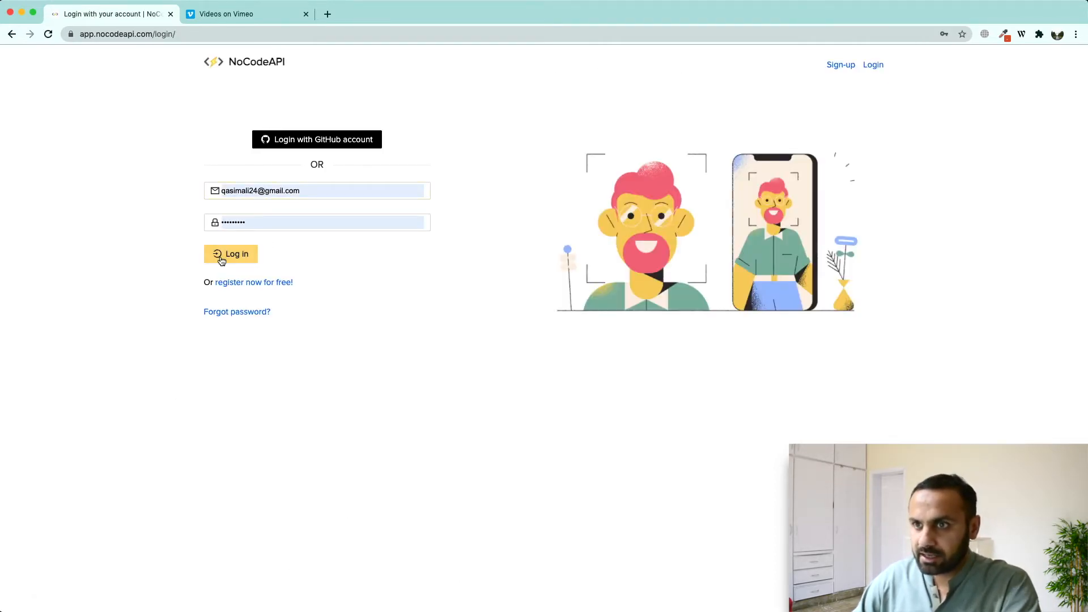
left_click(230, 253)
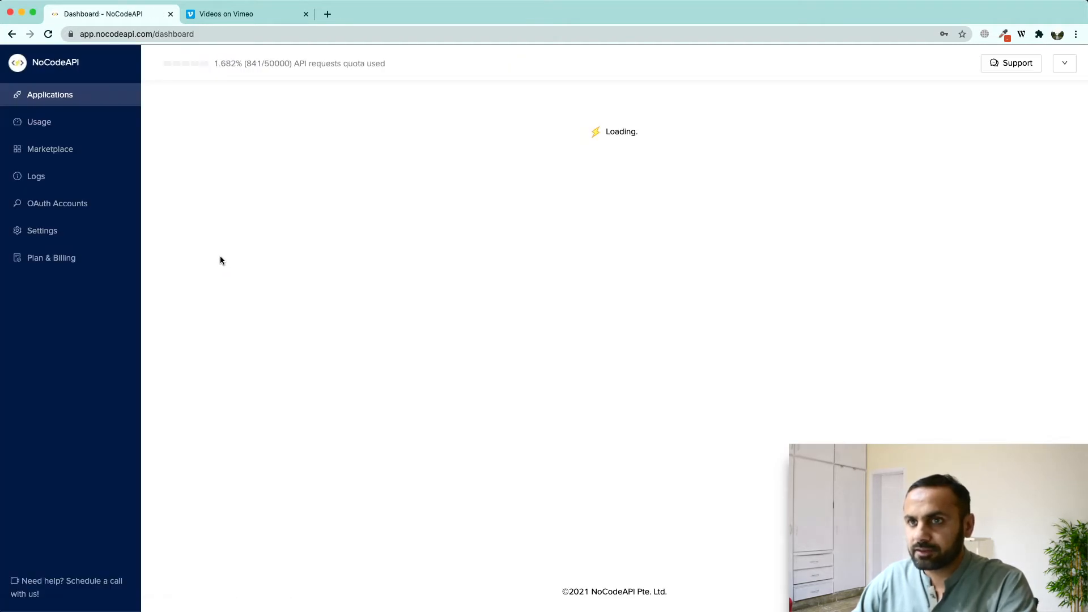
left_click(50, 149)
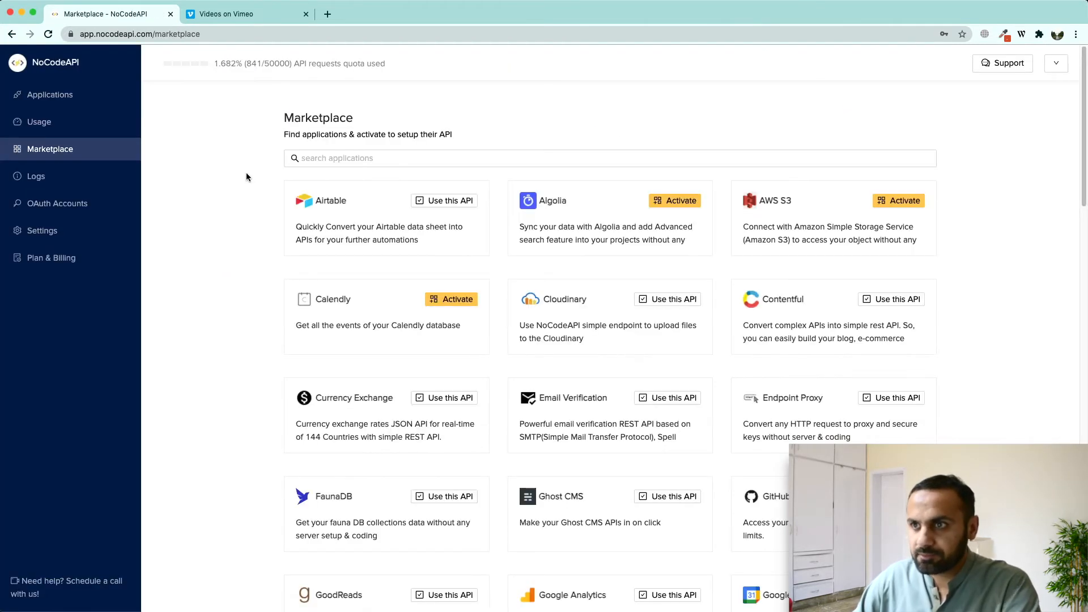
left_click(49, 94)
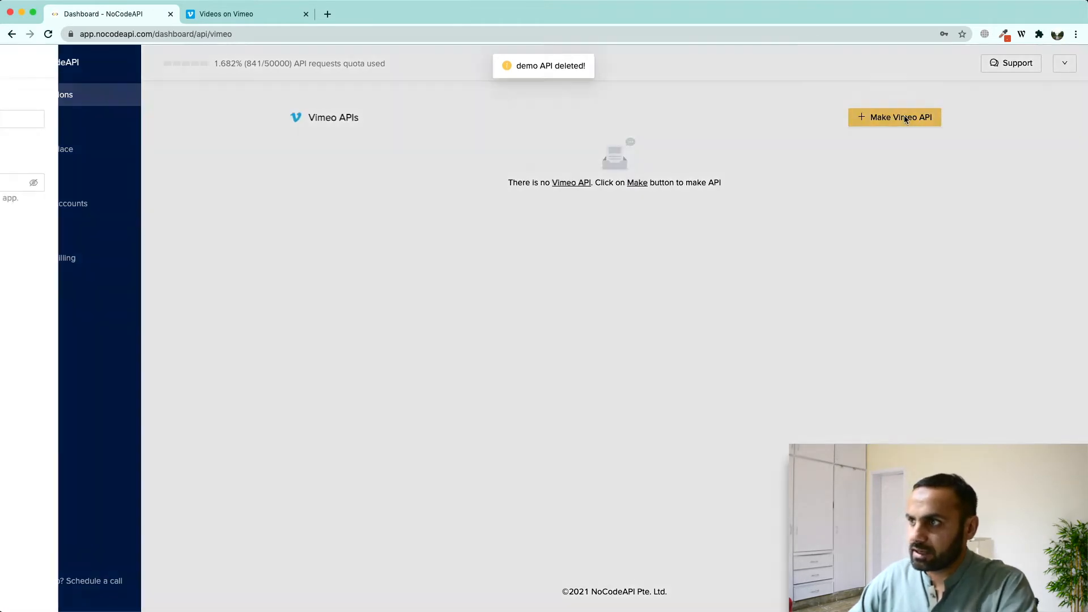
Step: Start a new Vimeo API named DEMO and go to the Vimeo developer apps page for a token
left_click(895, 117)
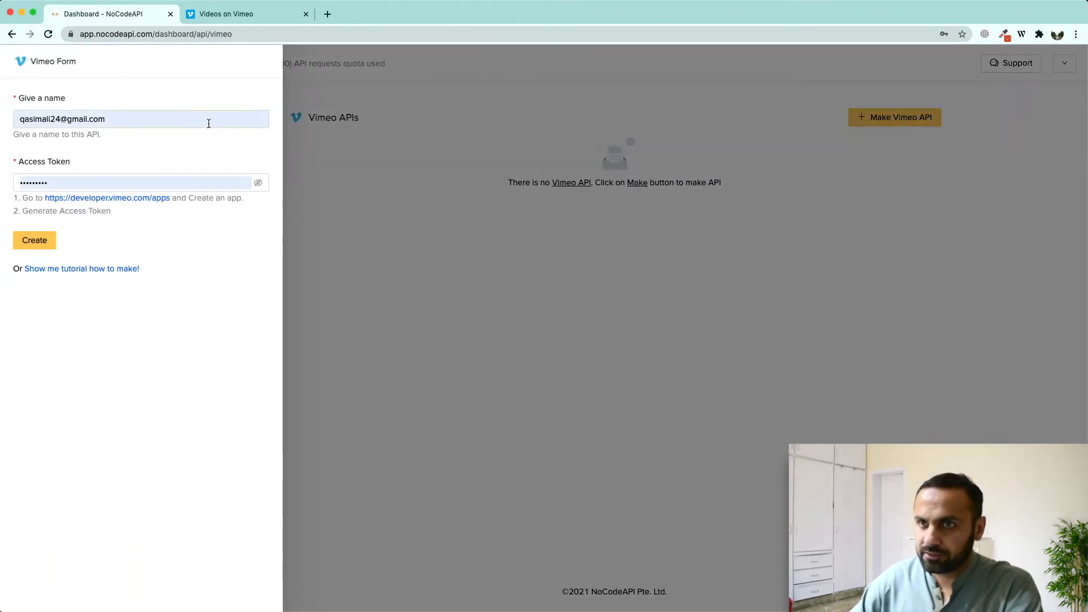
type("DEMO")
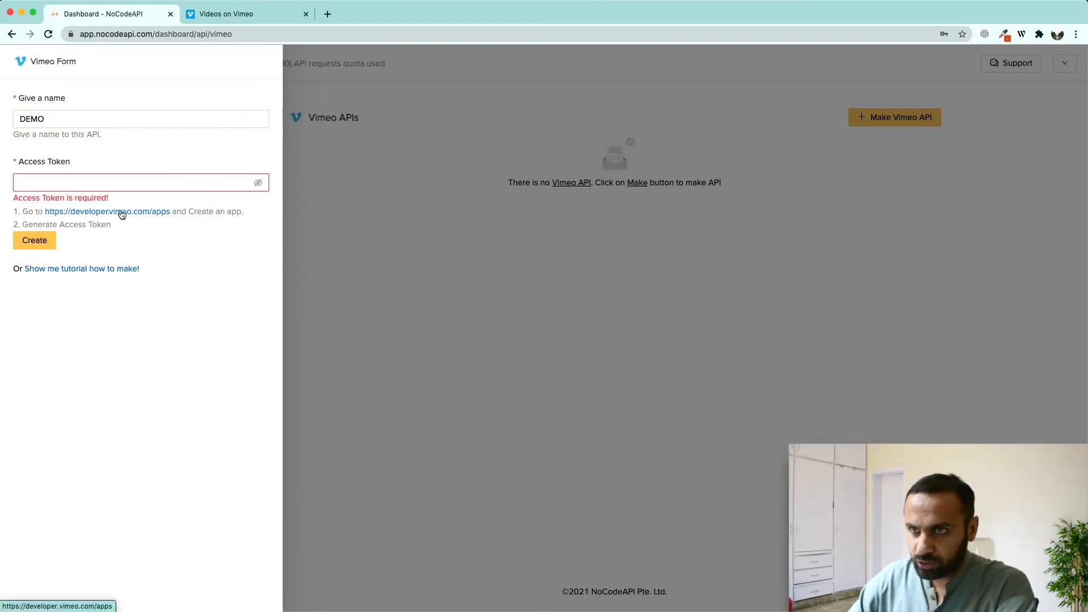
left_click(107, 211)
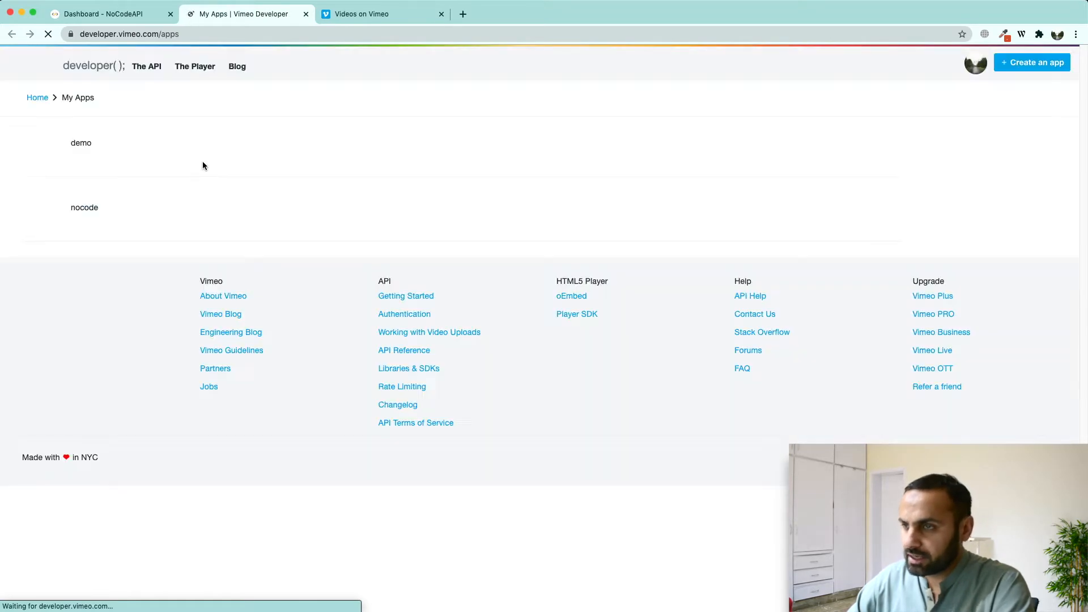
Step: Create a Vimeo Developer app named API, accepting the license terms
left_click(1032, 62)
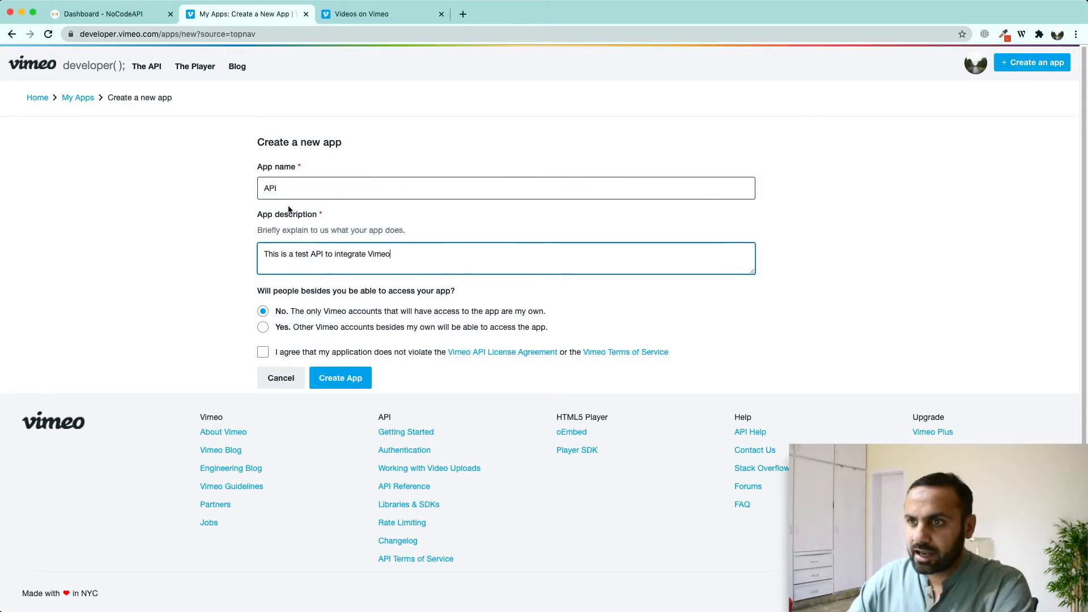
left_click(262, 351)
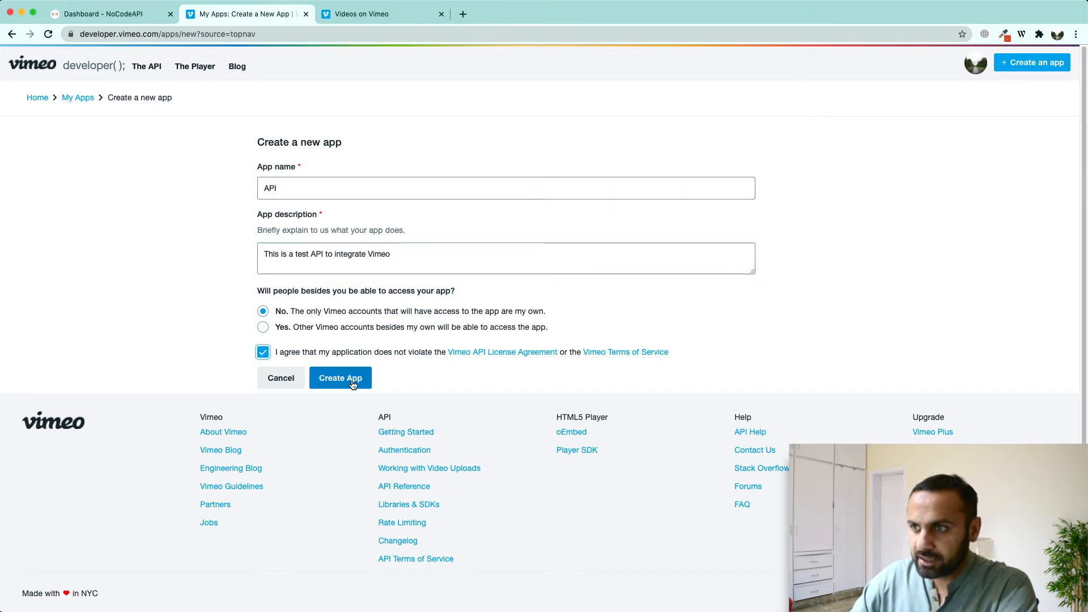
left_click(341, 378)
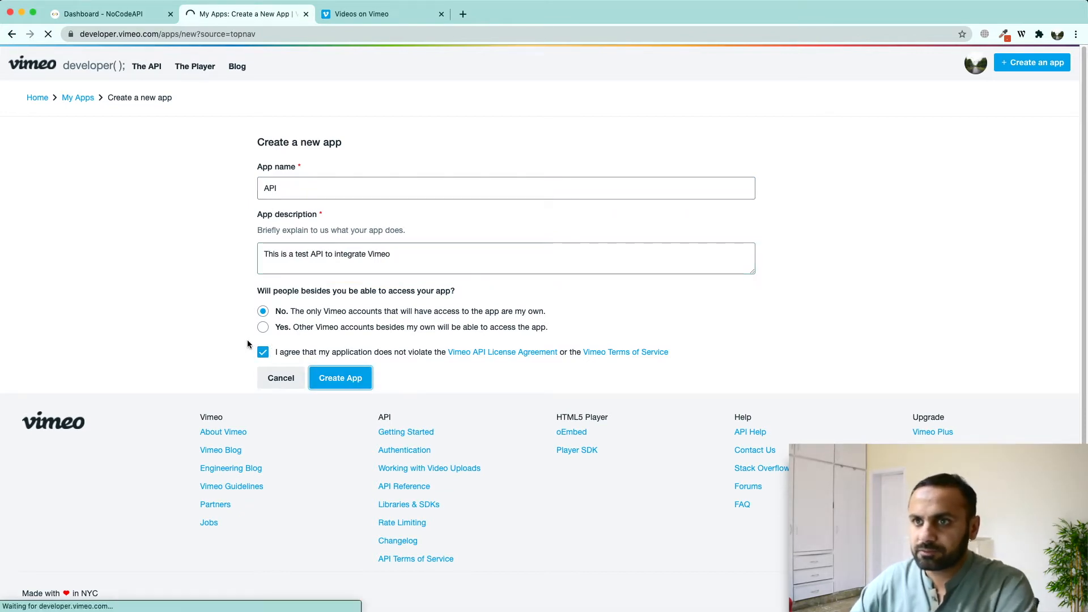
left_click(339, 378)
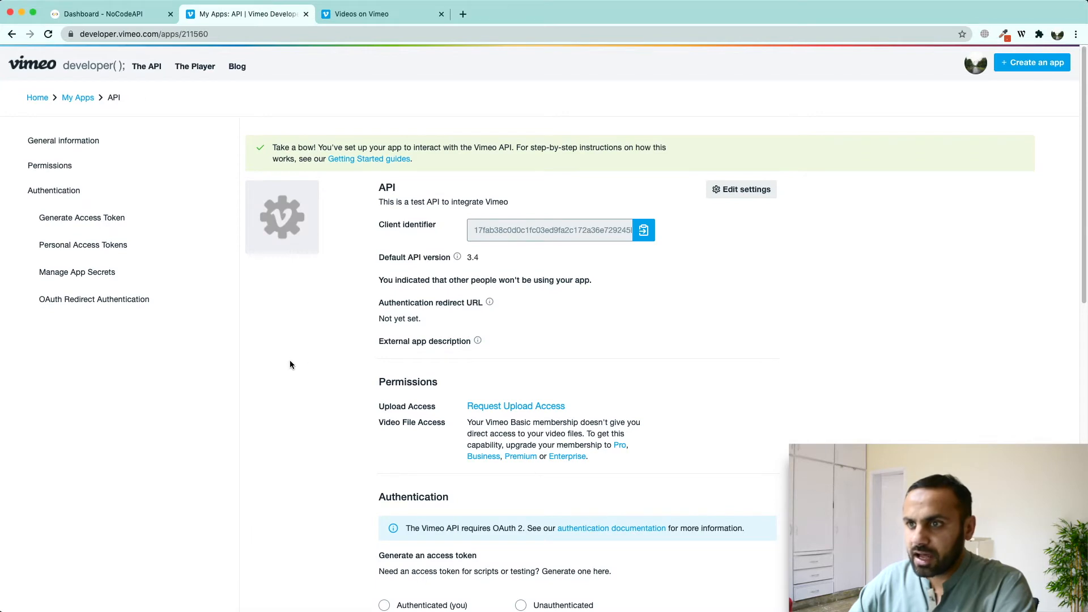
Step: Generate a personal access token and bring it into the DEMO form's access token field
scroll("down", 3)
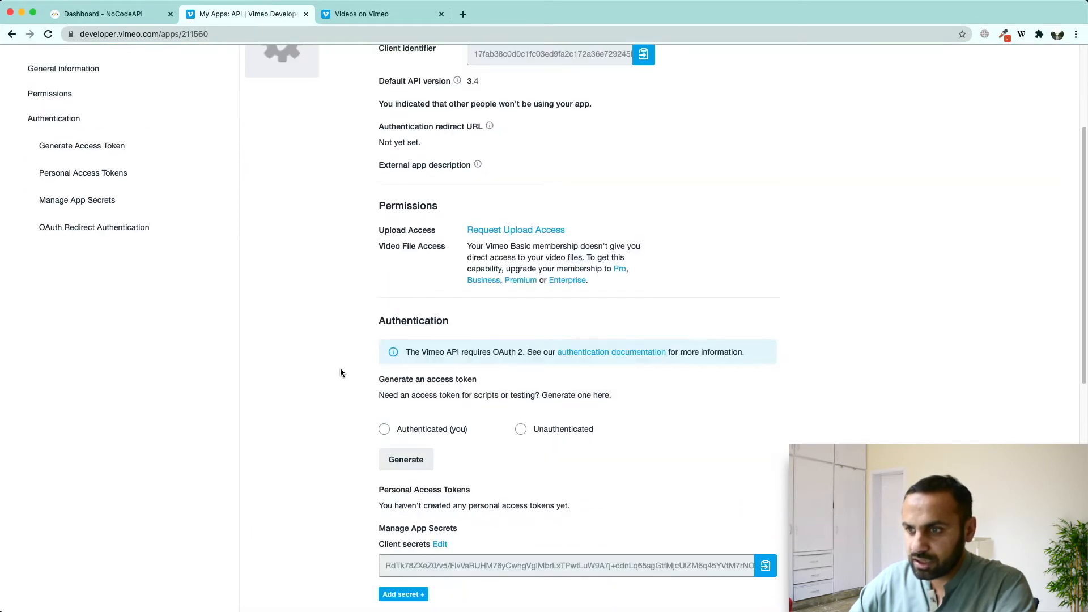
scroll("down", 3)
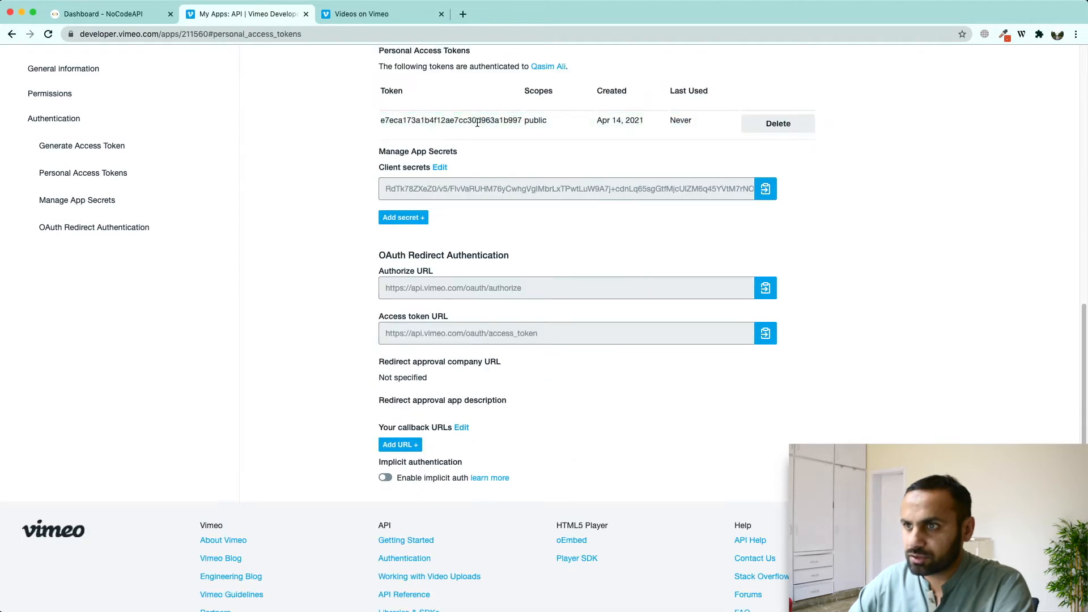
double_click(463, 120)
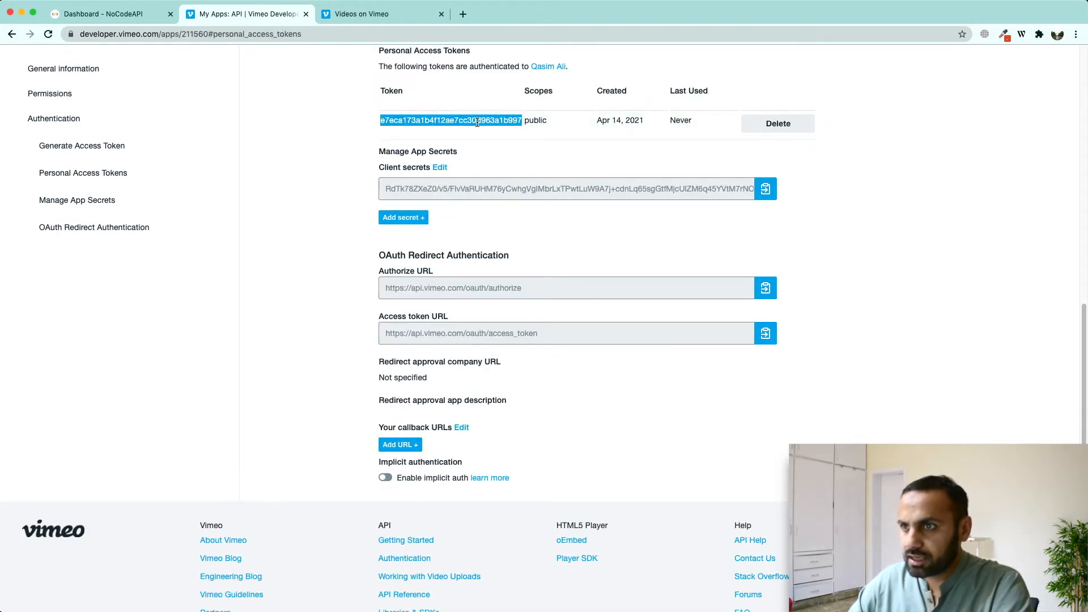
left_click(104, 13)
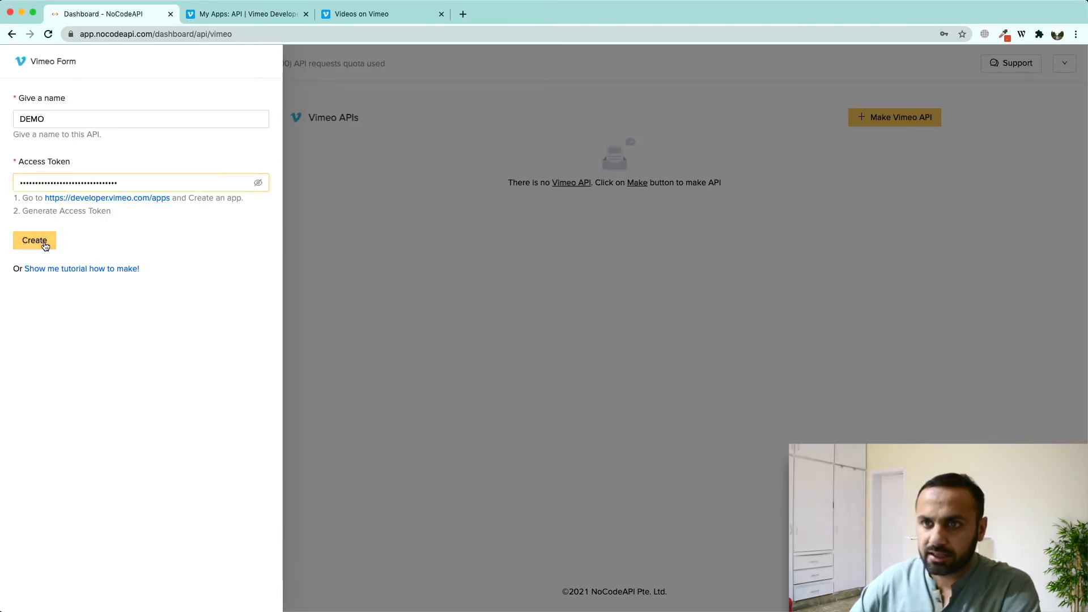
Step: Create the DEMO Vimeo API with its base URL and go to its Get all Videos endpoint
left_click(33, 240)
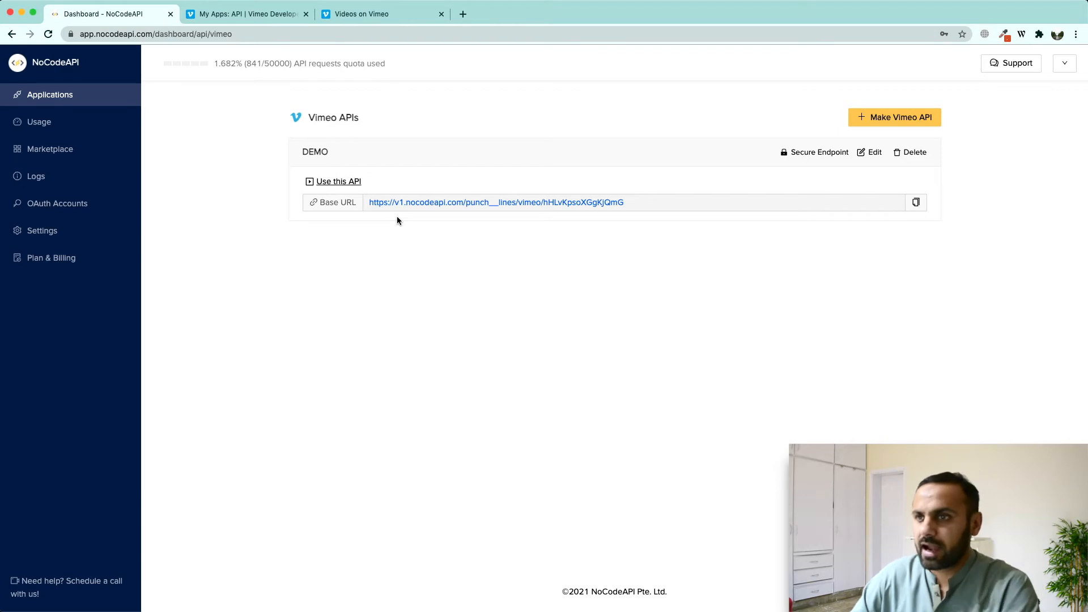
double_click(314, 152)
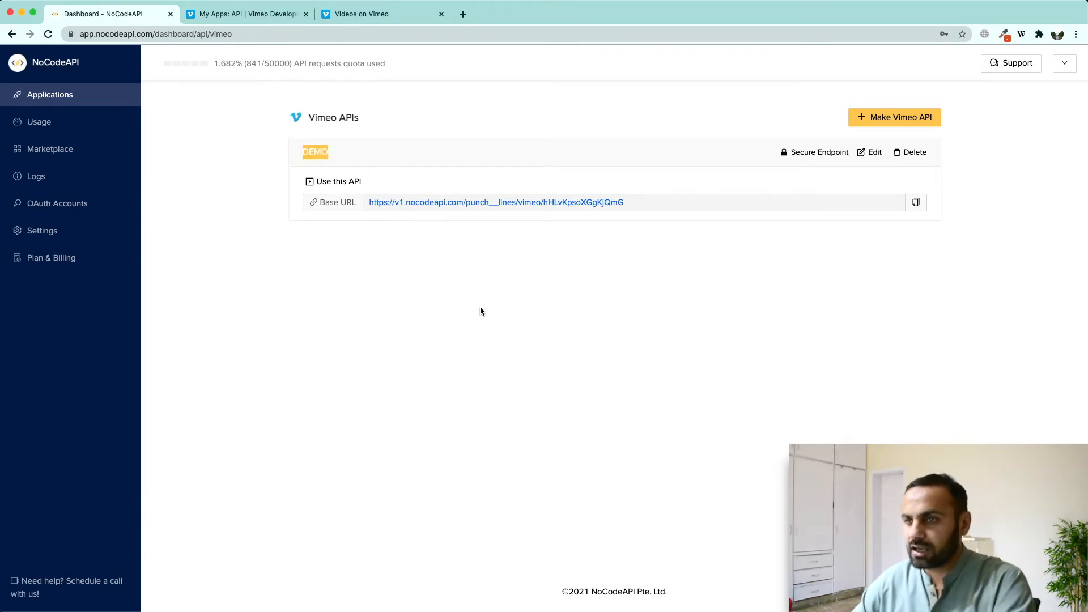
mouse_move(354, 265)
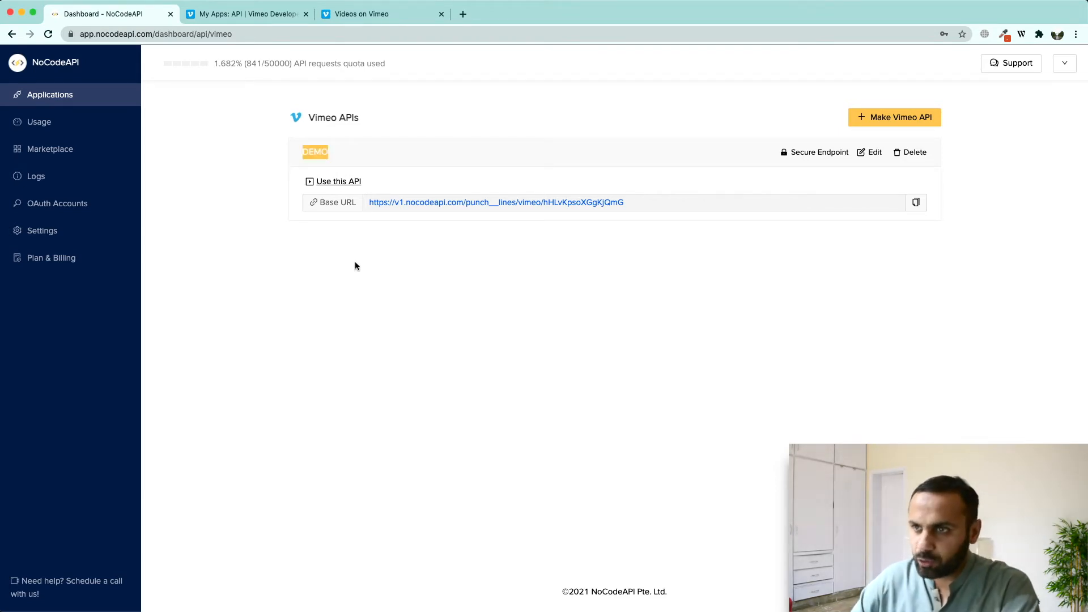
left_click(339, 182)
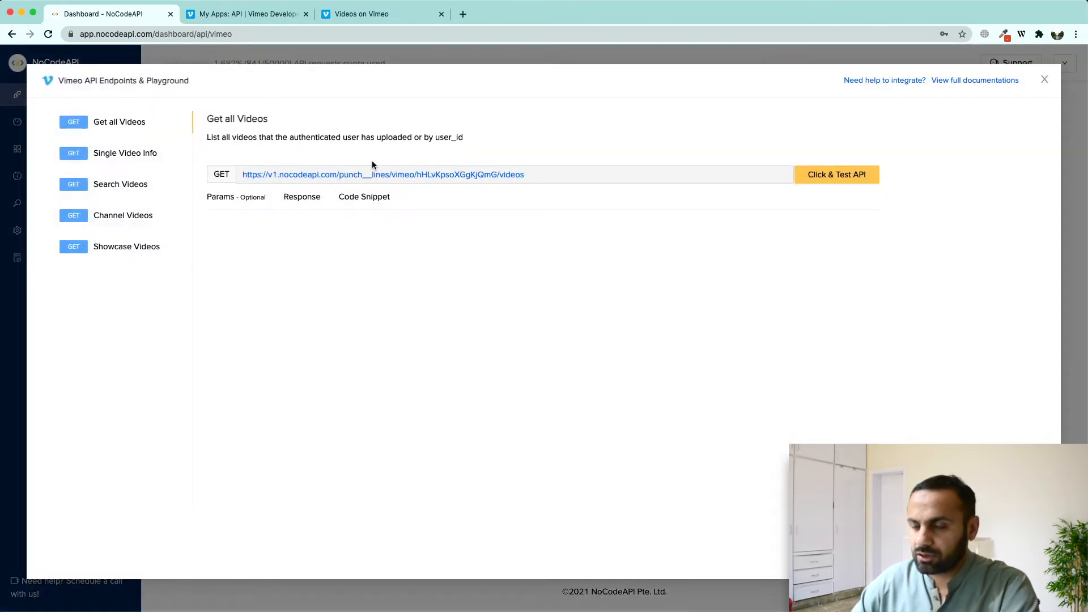
mouse_move(341, 215)
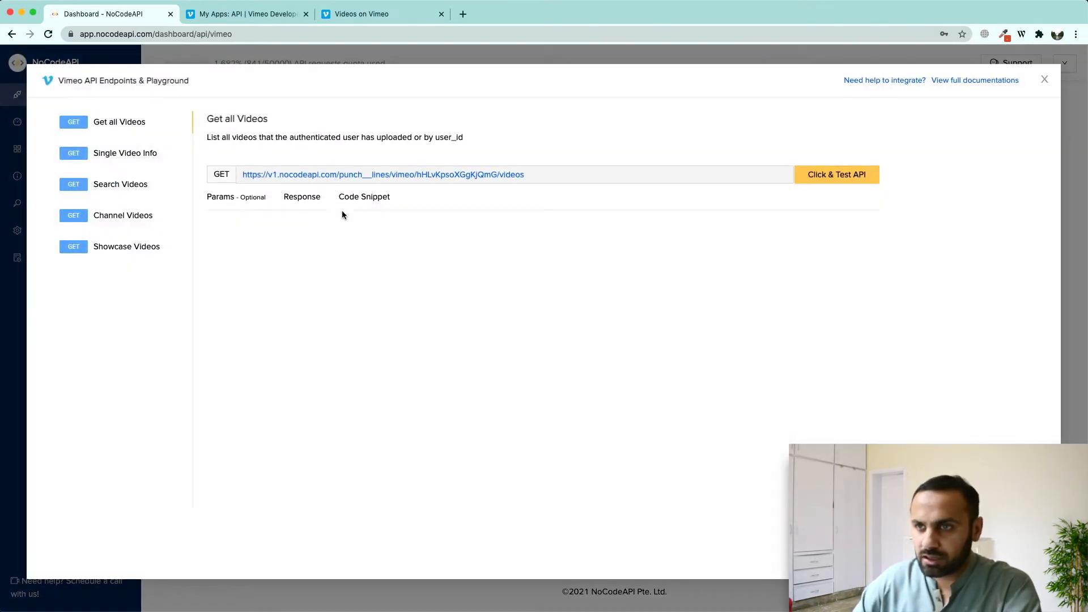
mouse_move(169, 153)
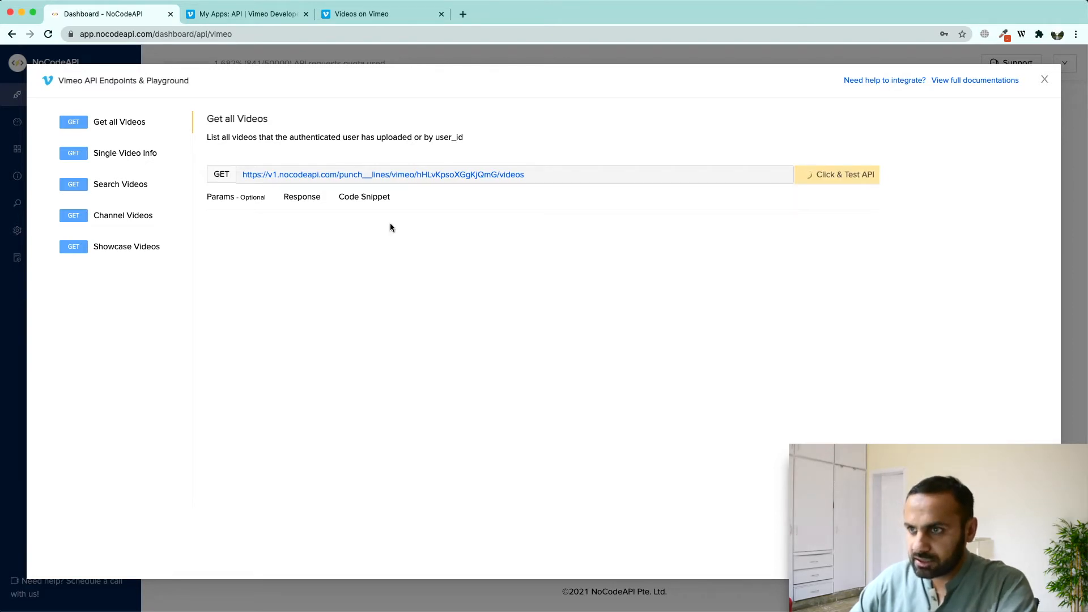
Step: Run Get all Videos, confirm the first-video matches Vimeo's recent videos, then go to Single Video Info
left_click(837, 175)
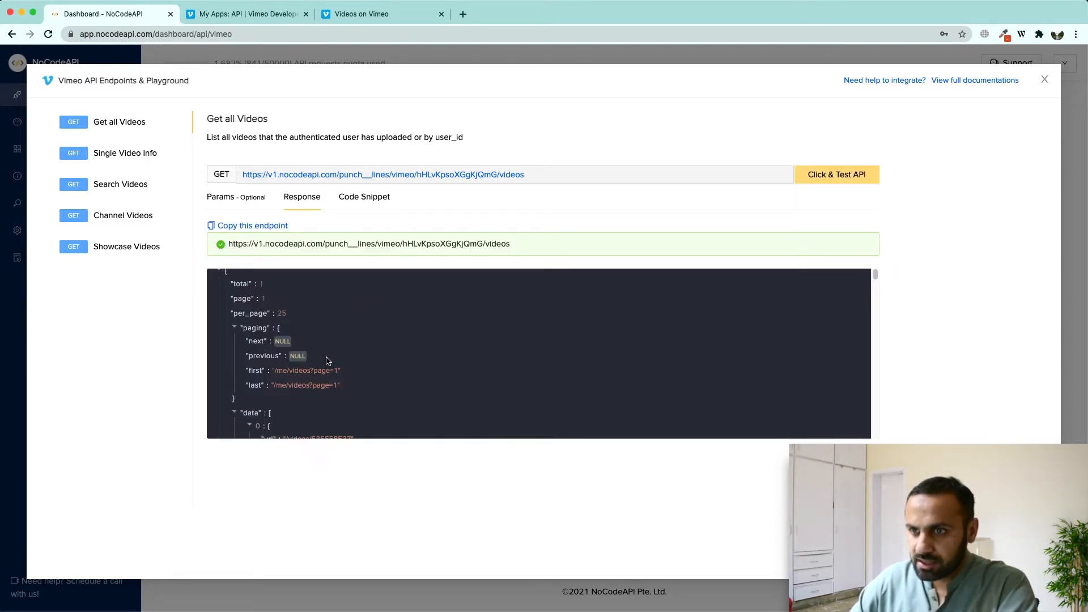
scroll("down", 3)
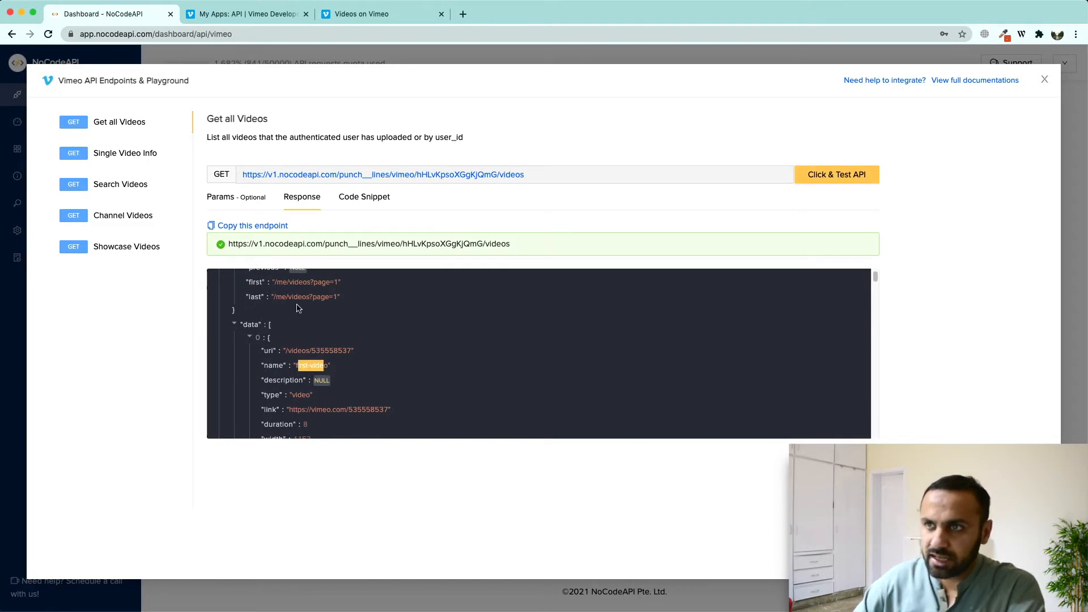
left_click(379, 13)
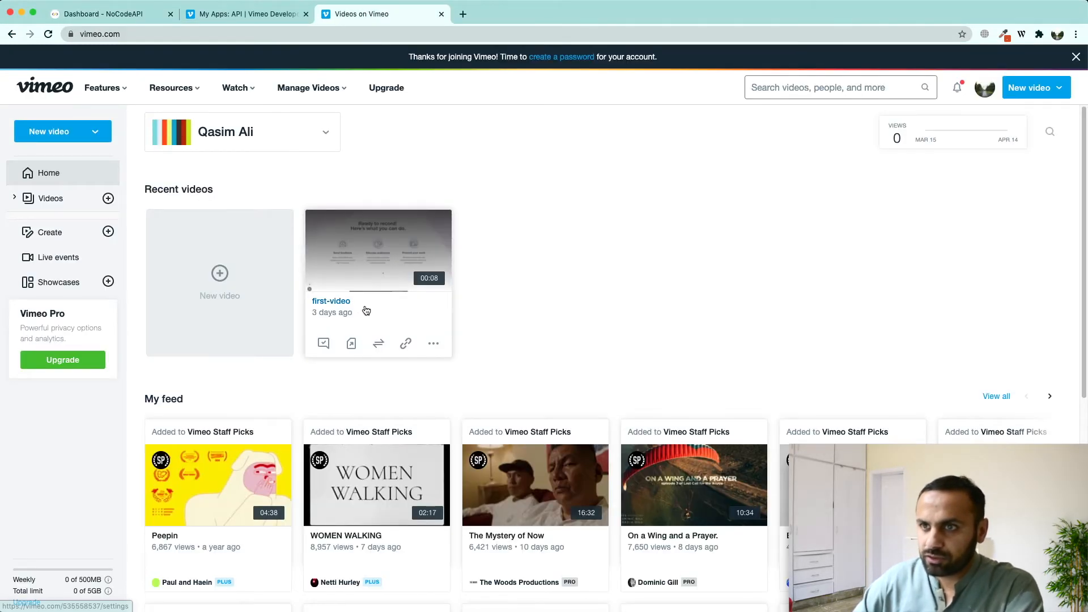
mouse_move(339, 307)
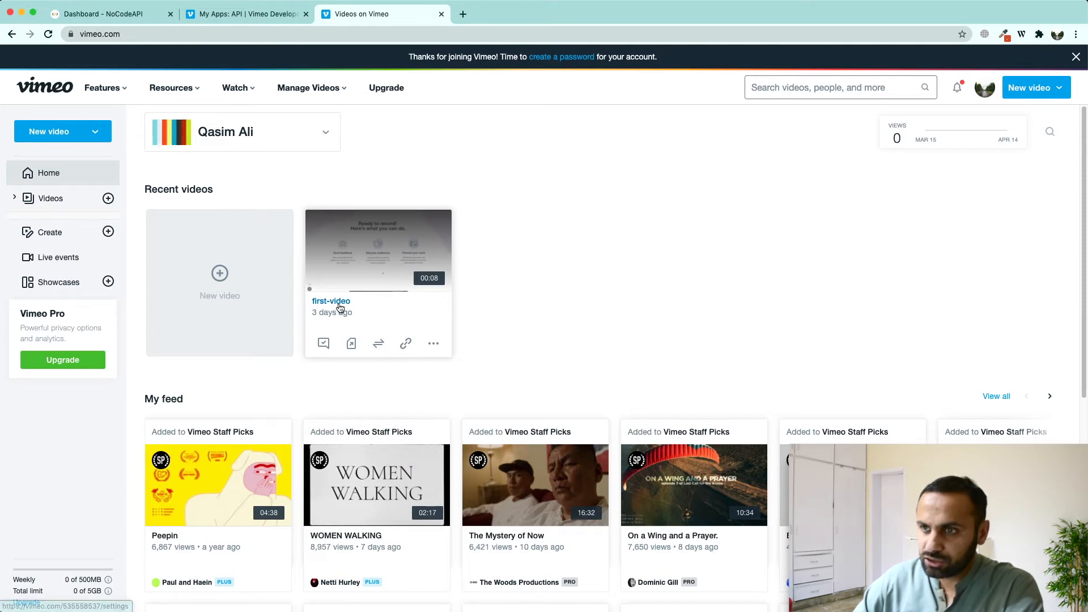
left_click(105, 13)
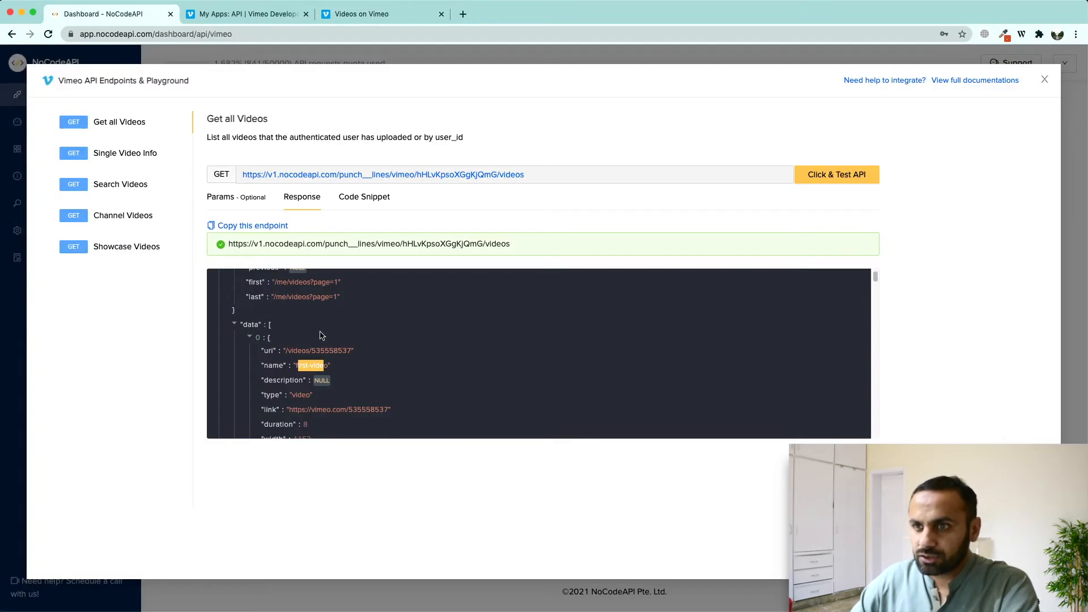
scroll("down", 3)
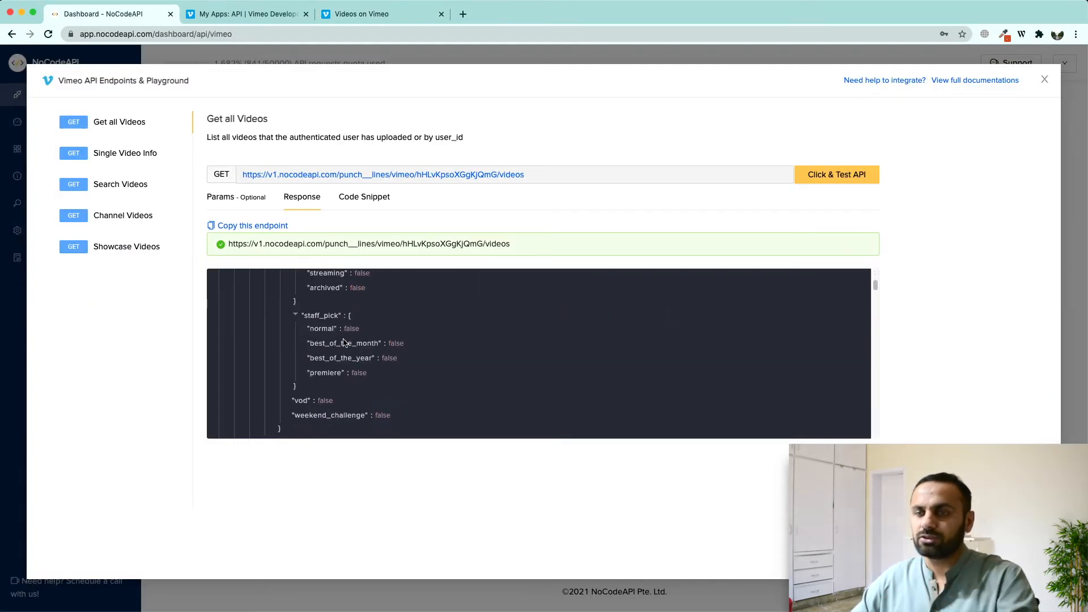
left_click(220, 196)
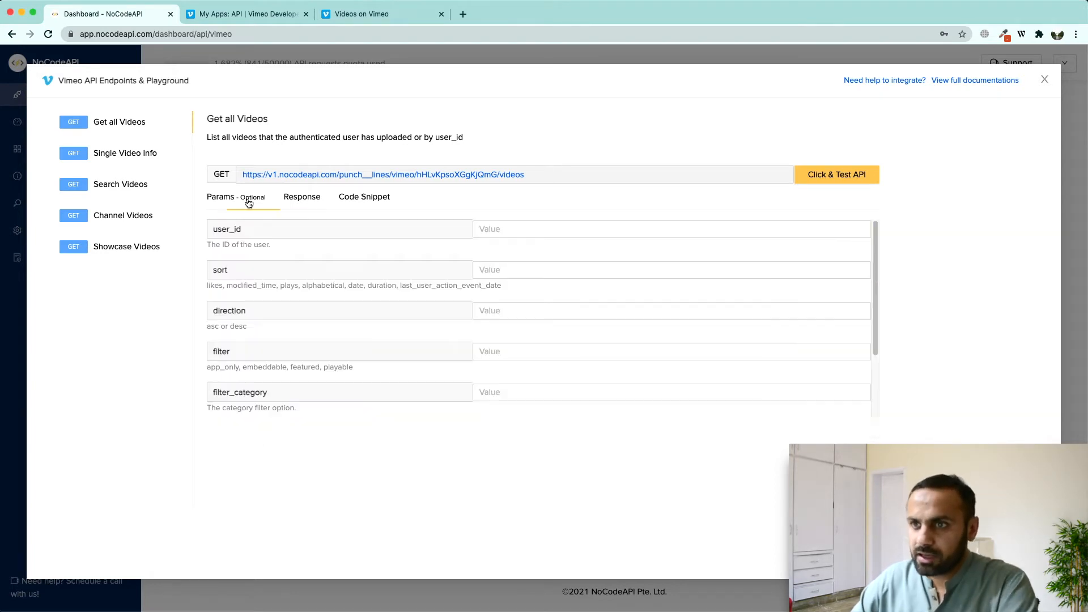
left_click(125, 153)
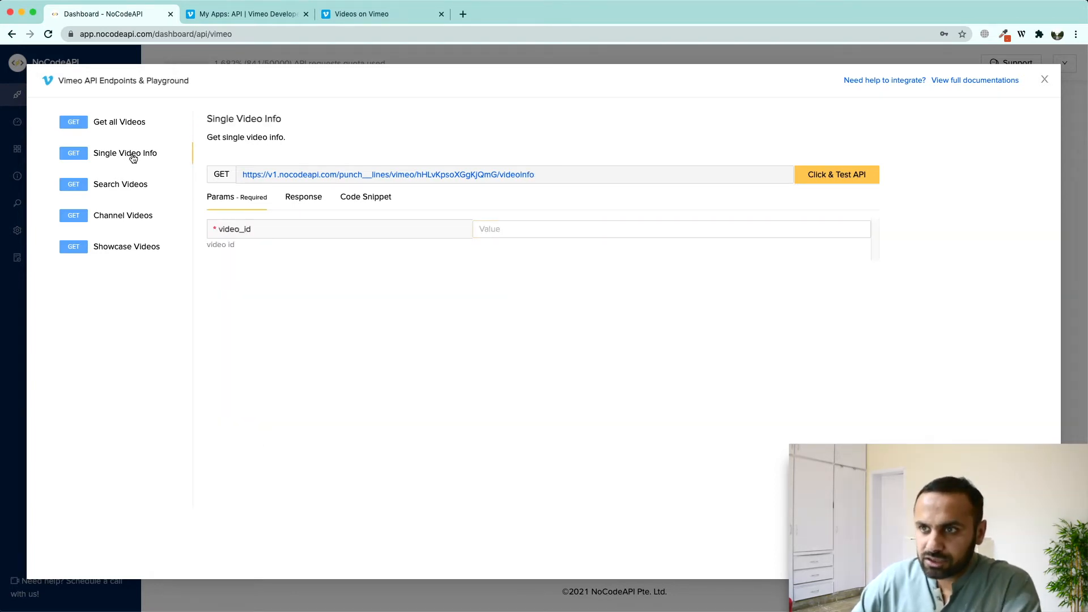
Step: Look up a video id on Vimeo and run Single Video Info for video 257555229
left_click(378, 14)
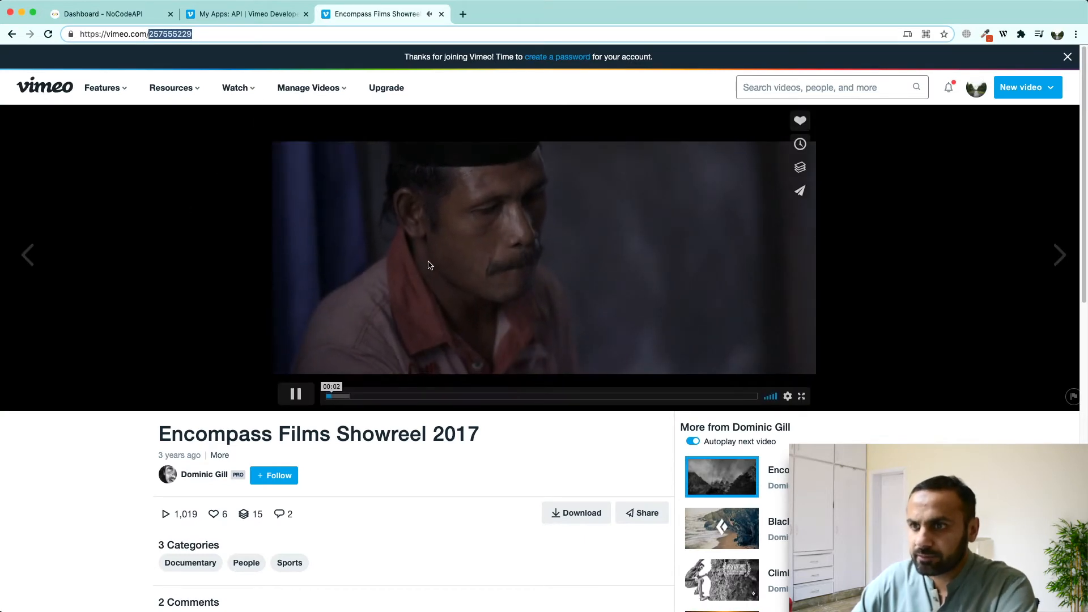
left_click(104, 14)
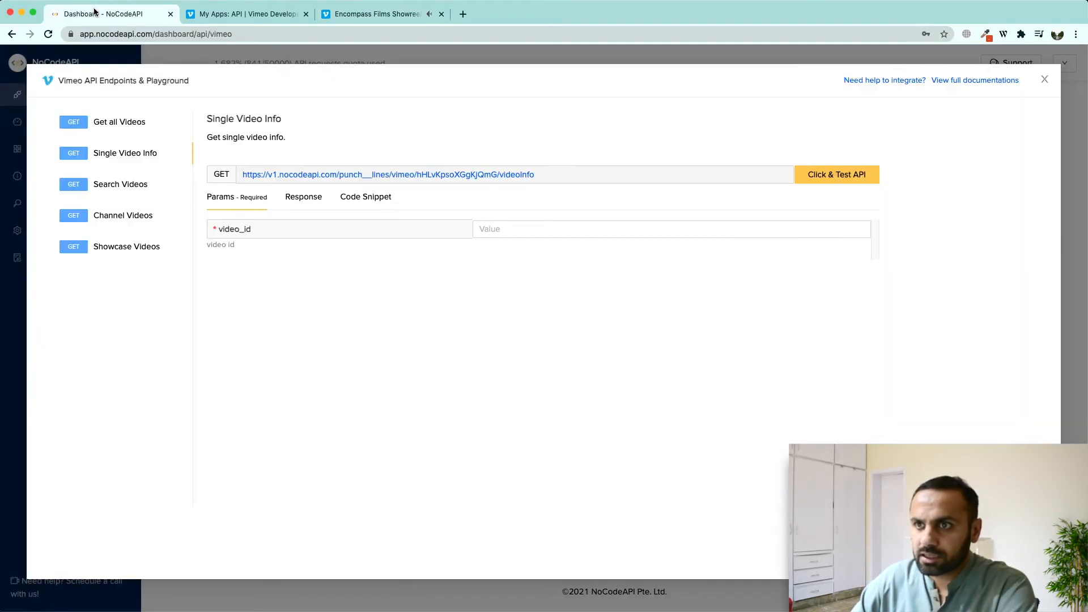
type("257555229")
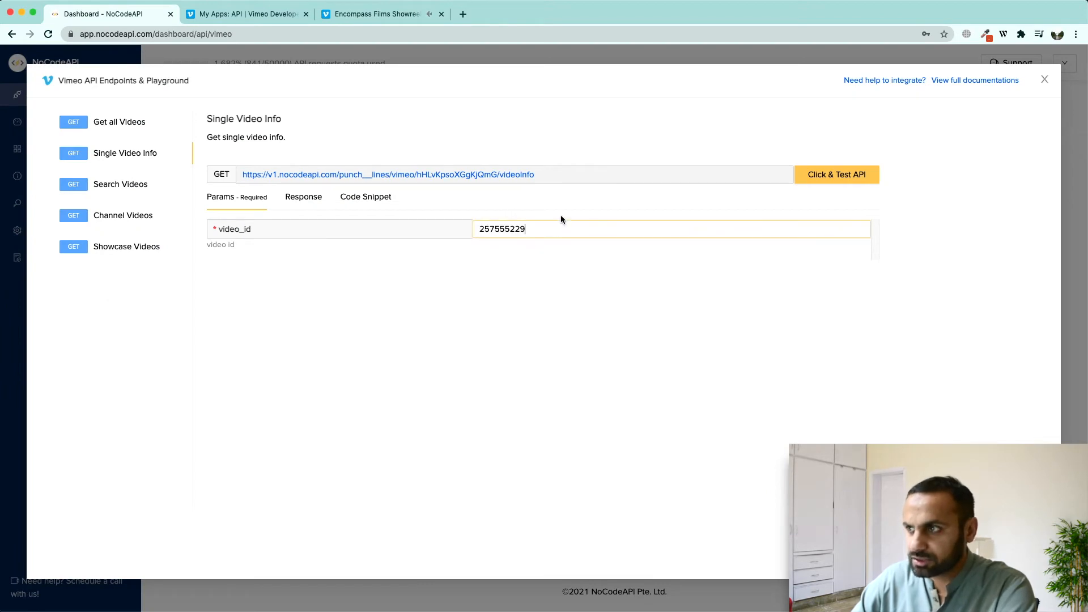
left_click(837, 174)
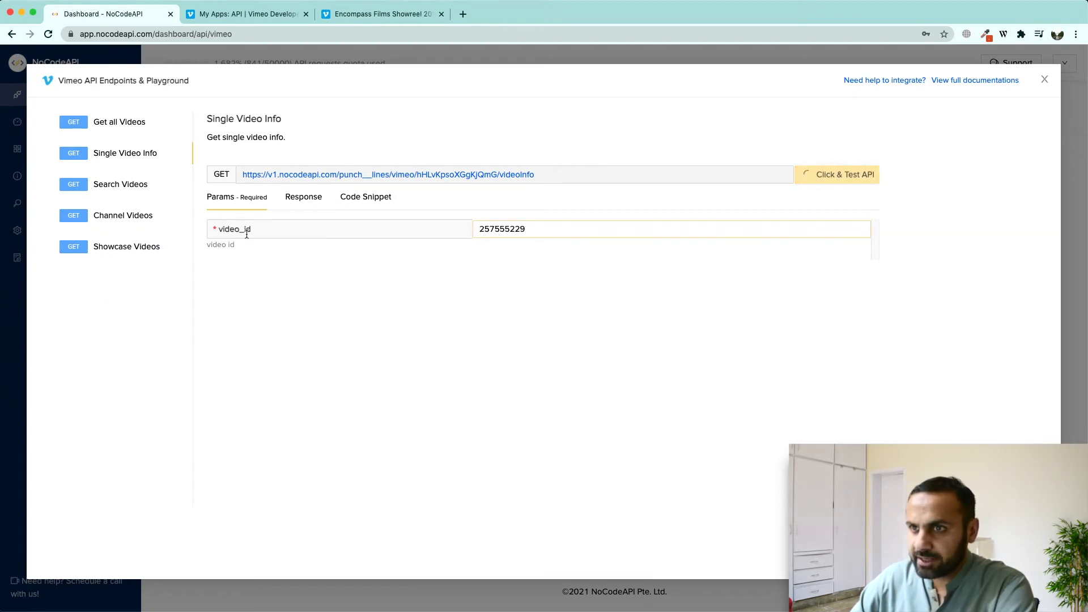
left_click(837, 175)
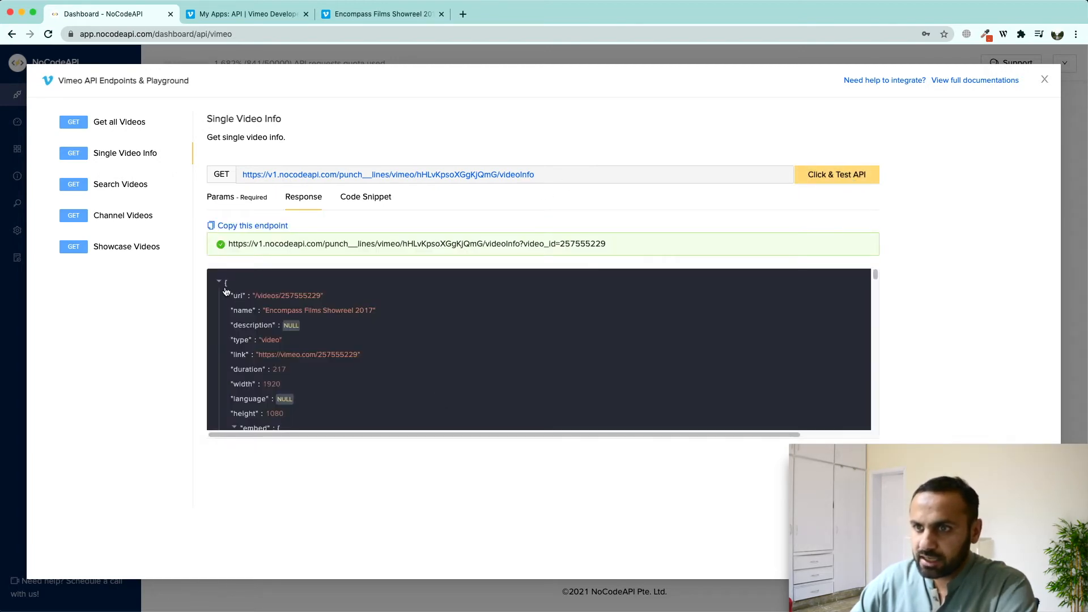
mouse_move(277, 373)
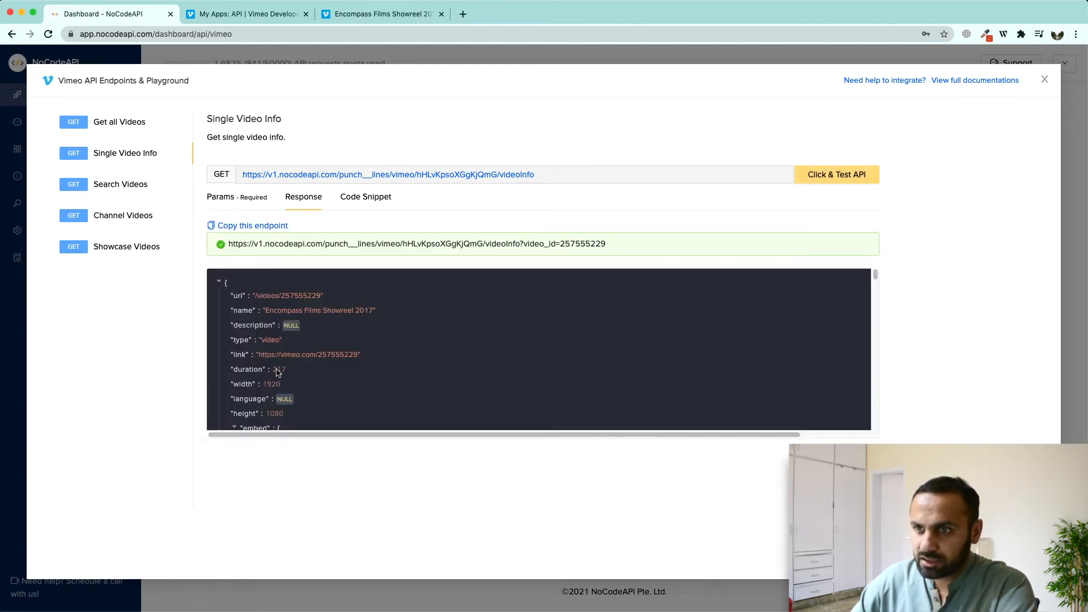
Step: Check the response's name, Encompass Films Showreel 2017, against the title on the Vimeo page
scroll("down", 3)
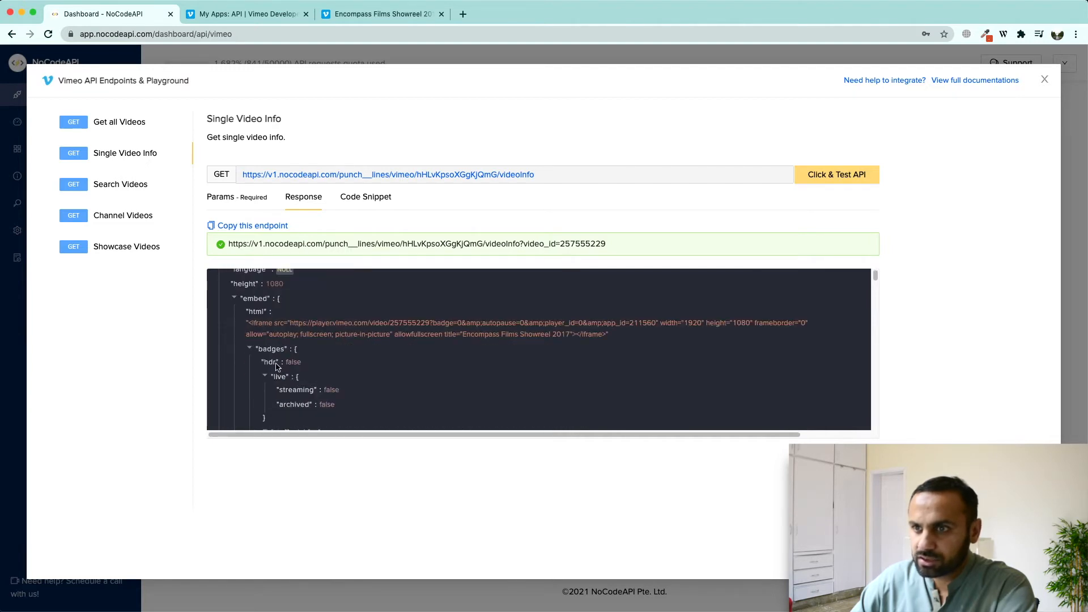
scroll("down", 3)
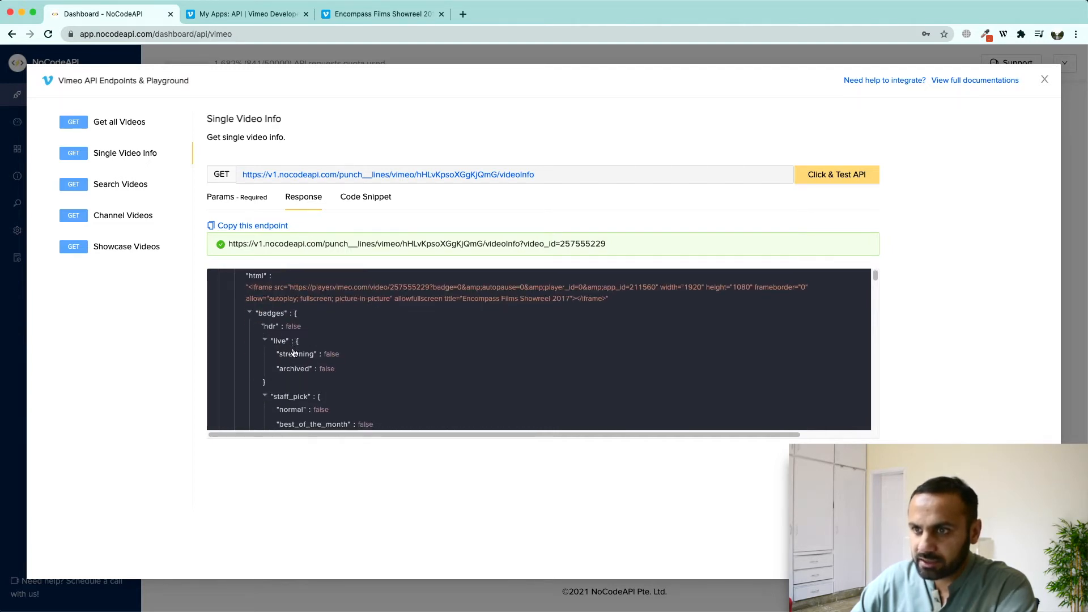
scroll("down", 3)
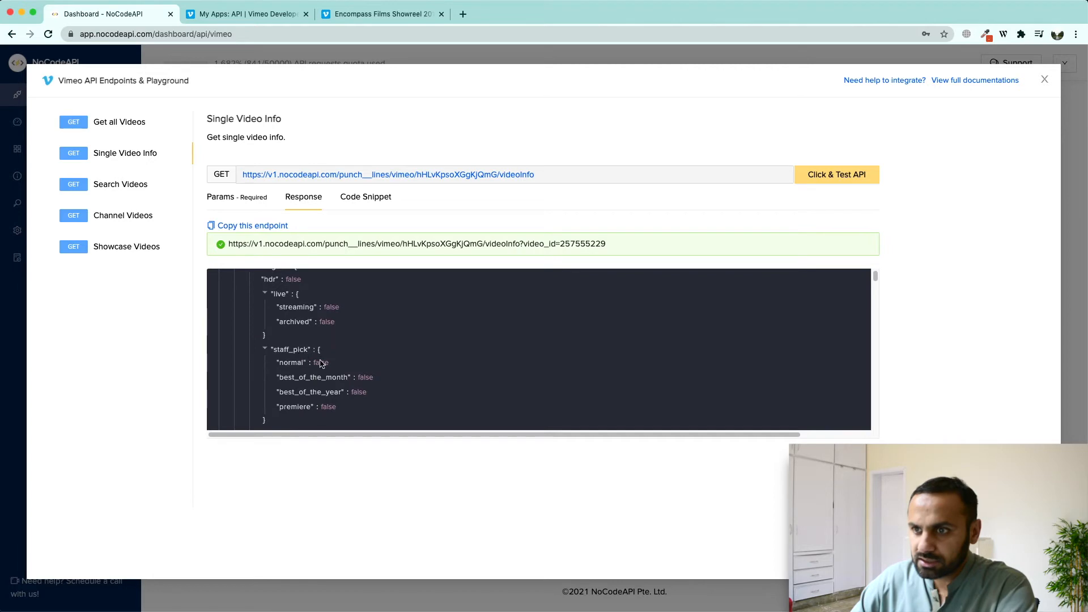
mouse_move(302, 413)
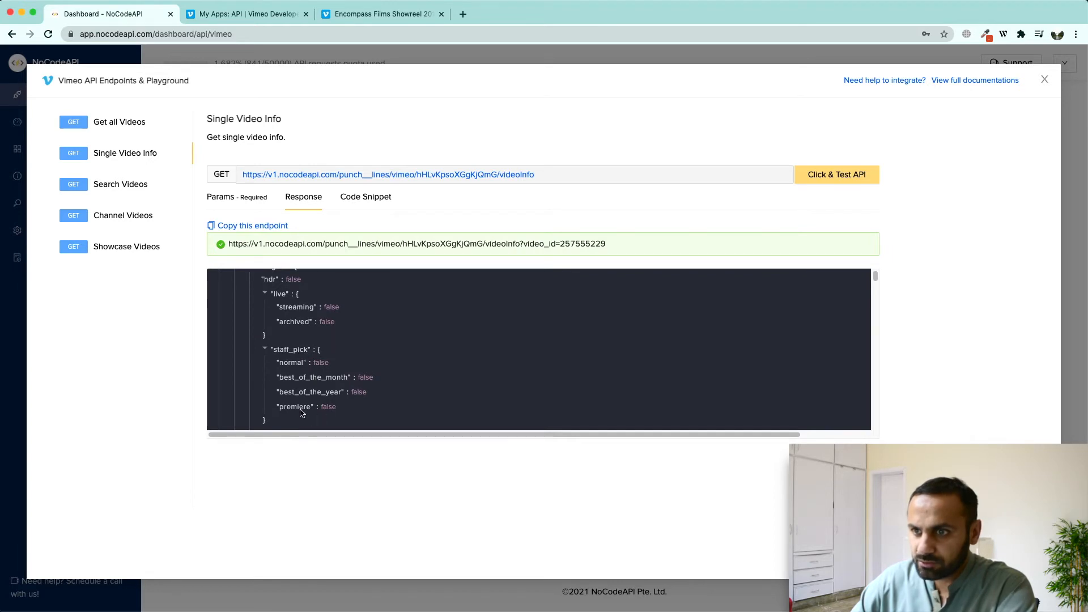
scroll("up", 3)
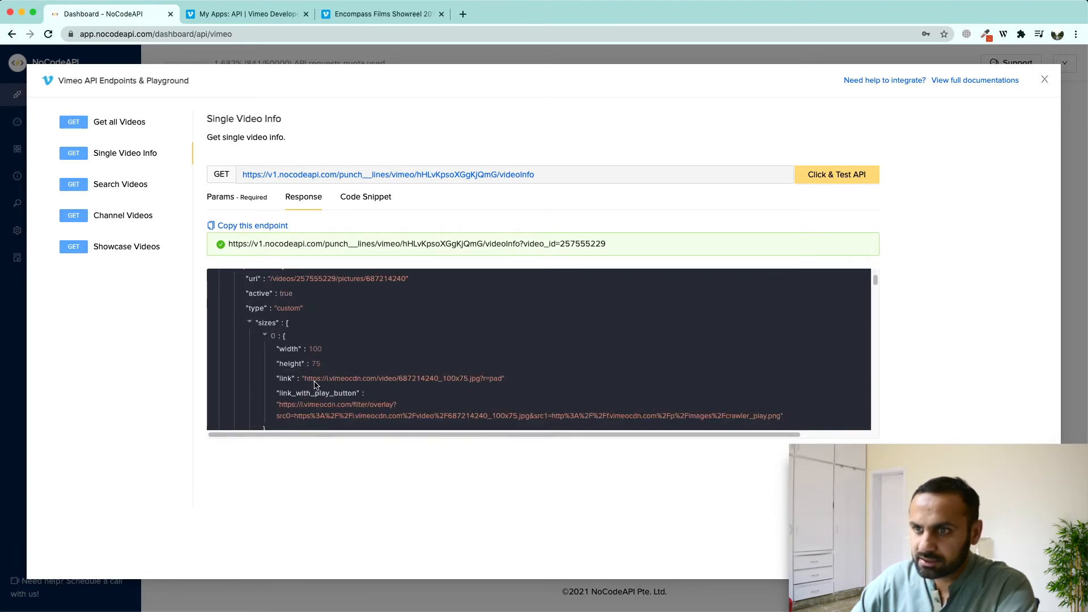
scroll("down", 3)
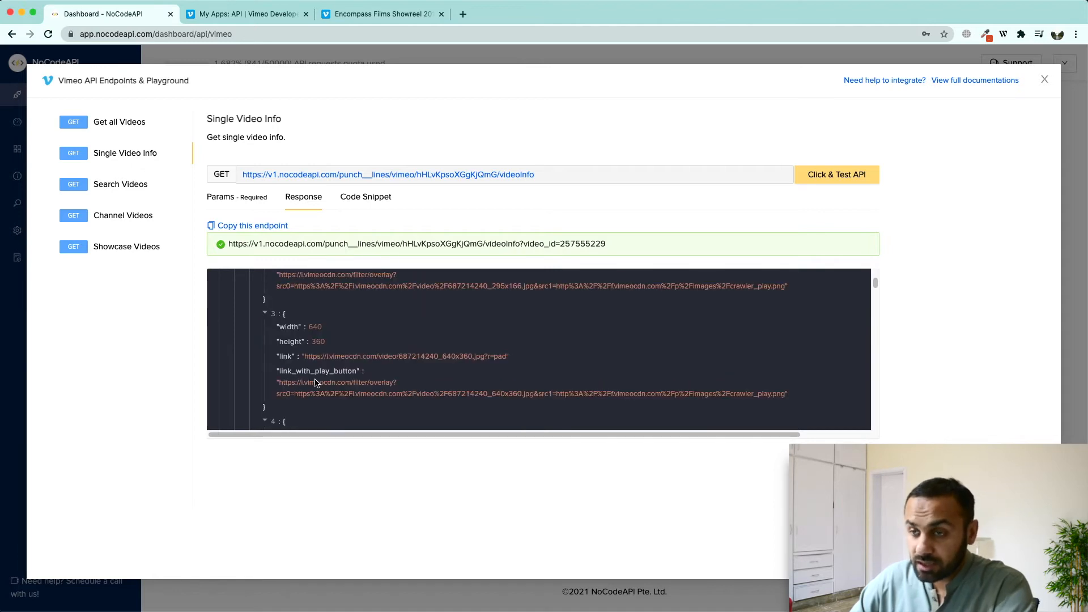
scroll("down", 3)
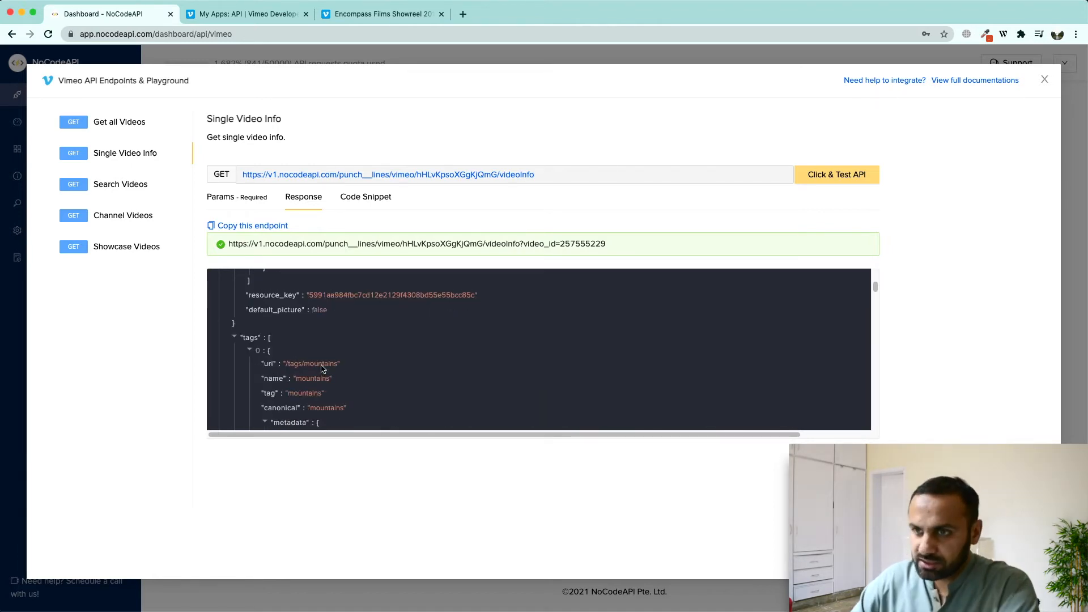
scroll("down", 3)
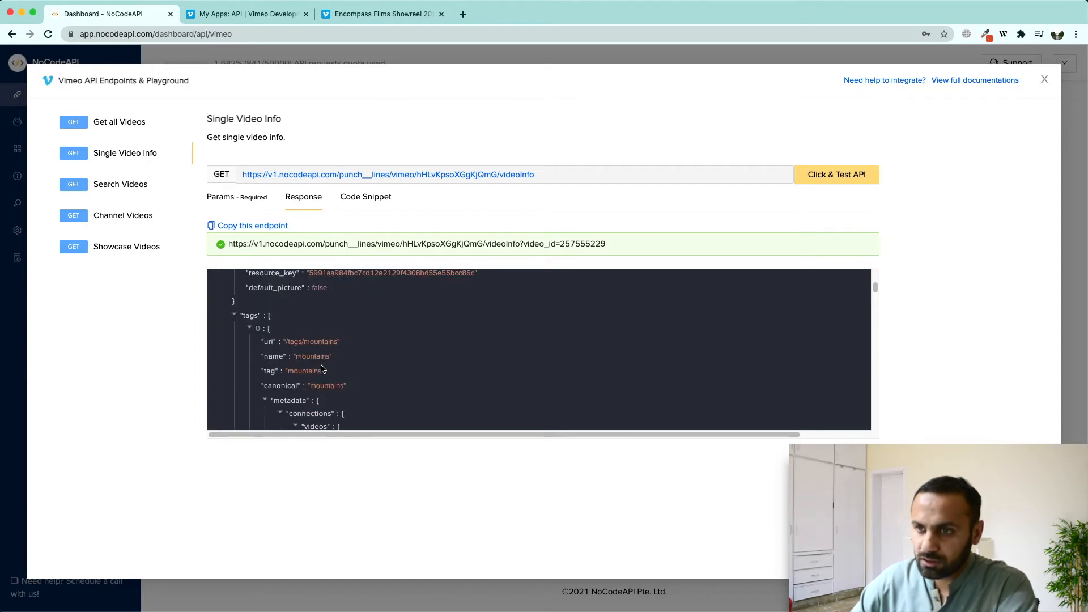
scroll("down", 3)
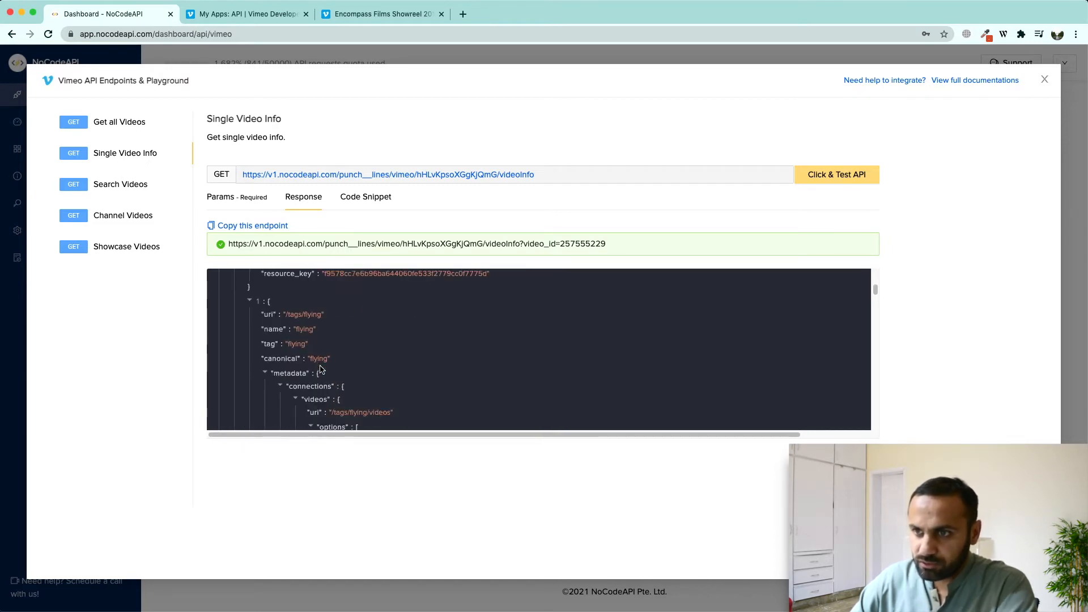
left_click(381, 13)
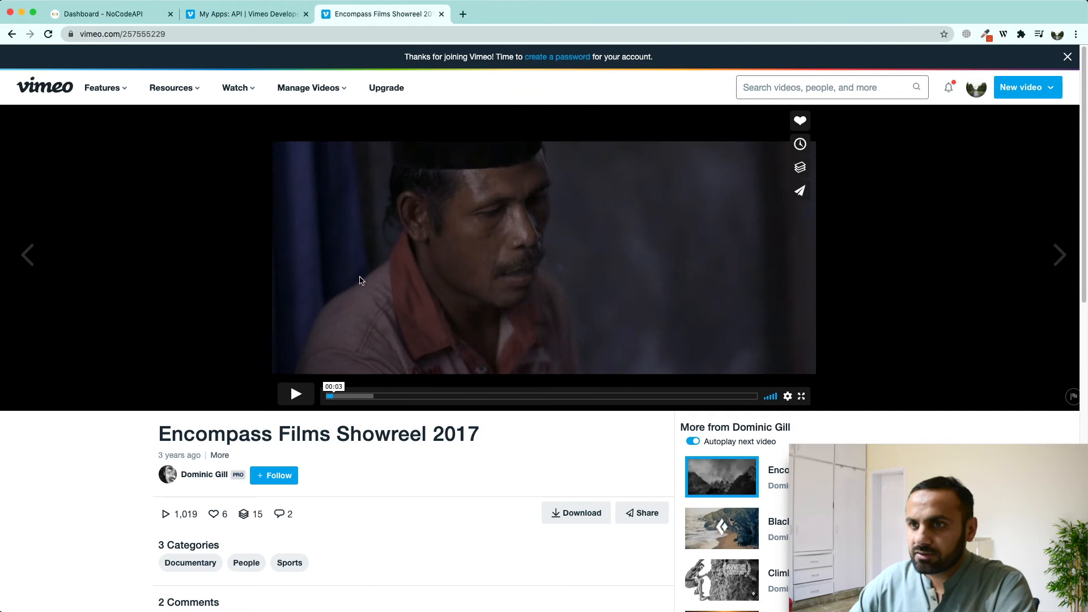
triple_click(318, 435)
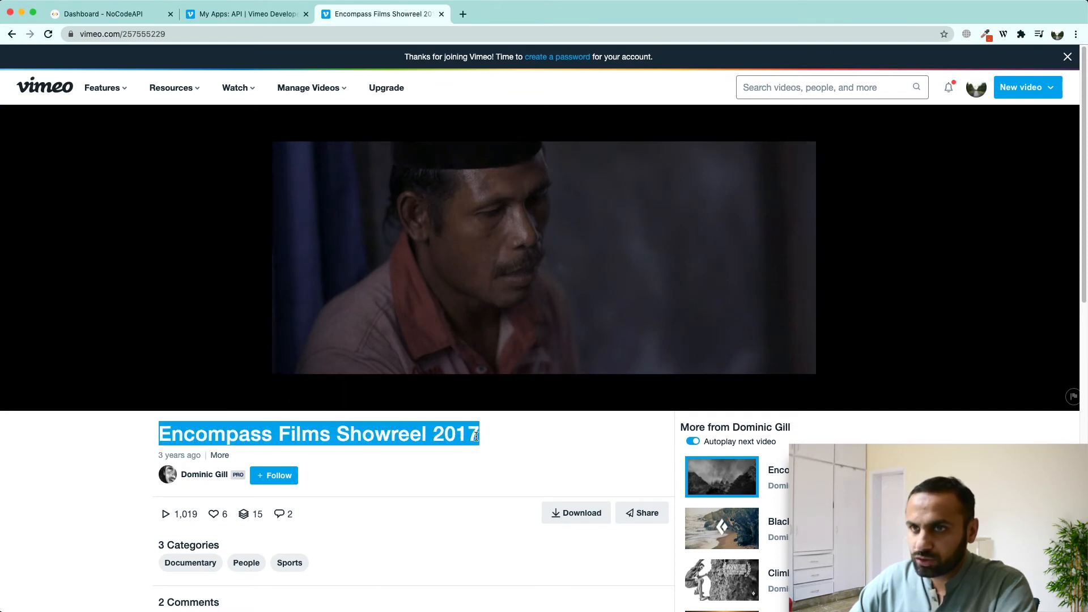
left_click(104, 14)
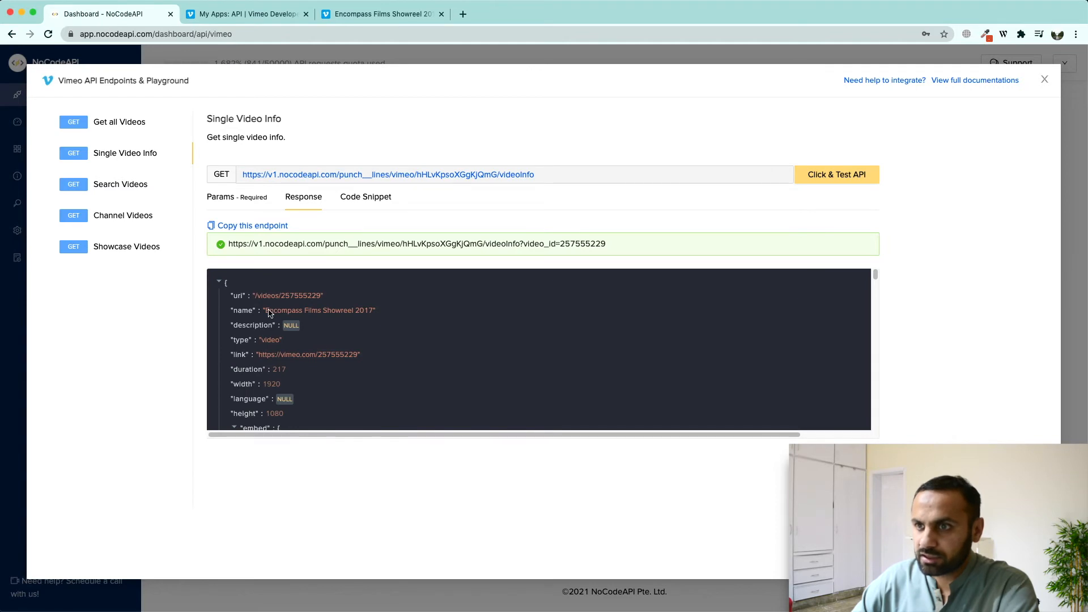
double_click(318, 310)
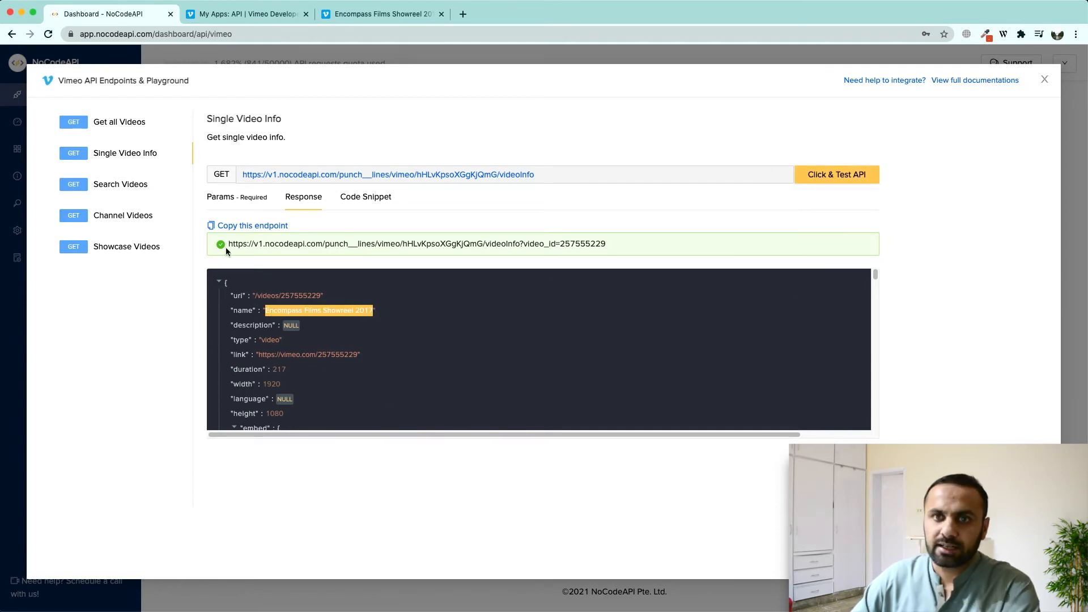
mouse_move(101, 199)
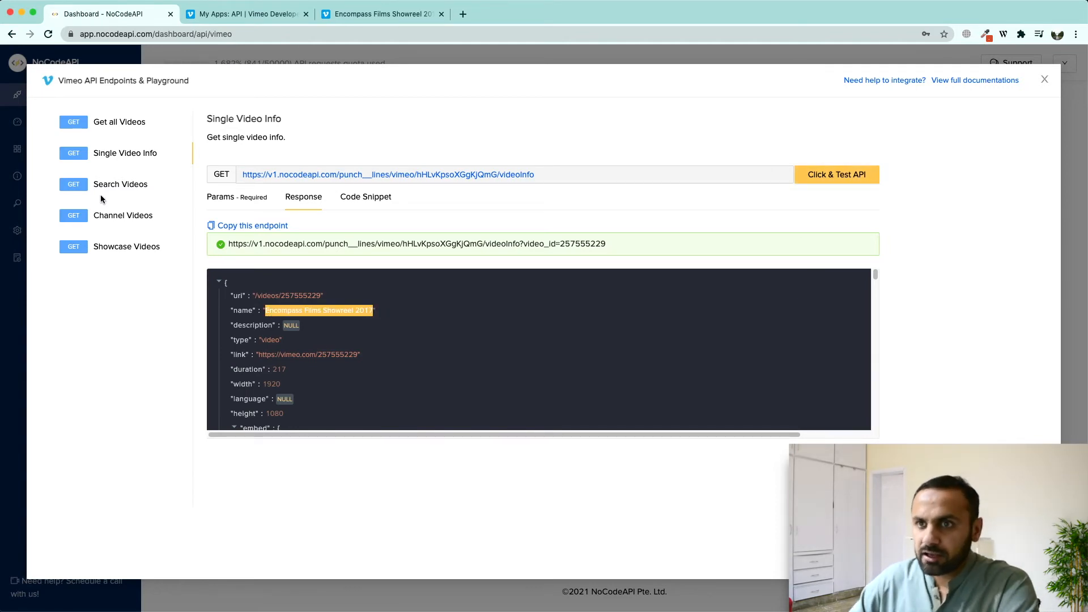
Step: Search videos for 'playground' with page 1 and perPage 5, getting 38,296 results
left_click(121, 184)
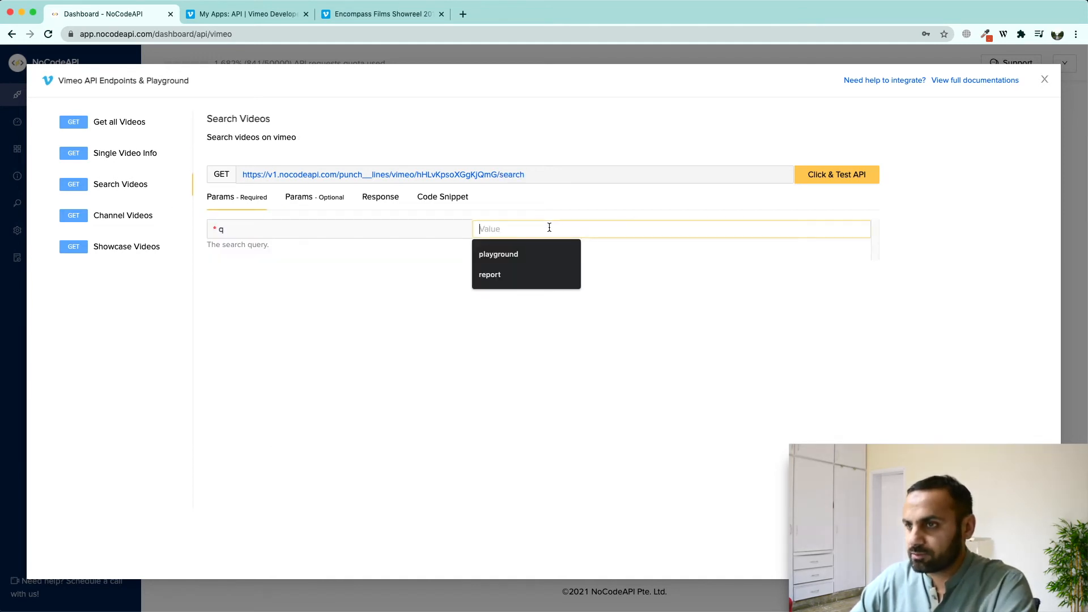
left_click(498, 254)
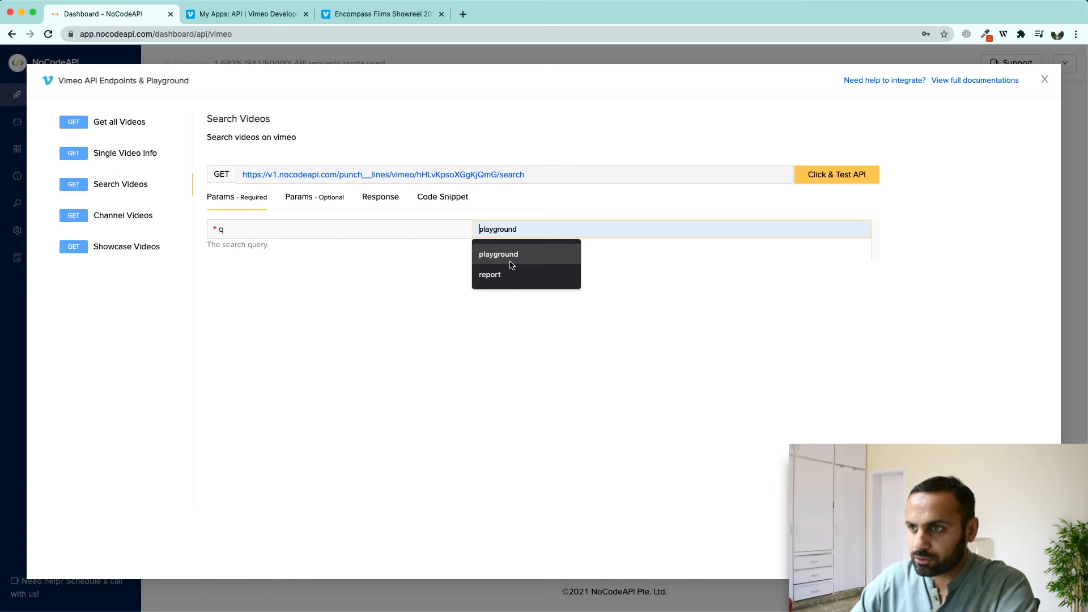
left_click(499, 254)
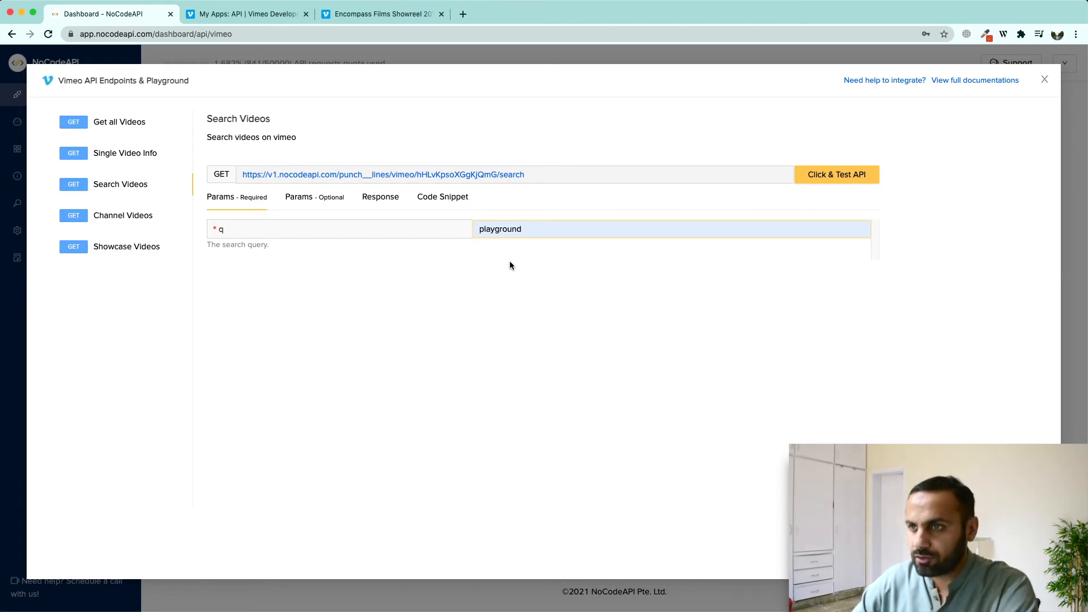
mouse_move(366, 254)
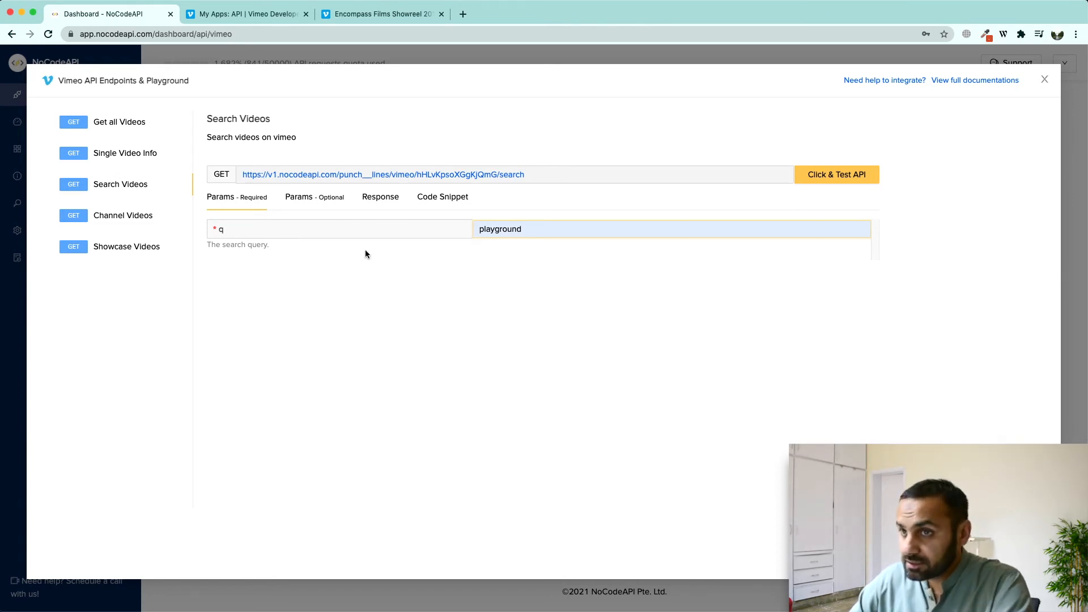
left_click(314, 196)
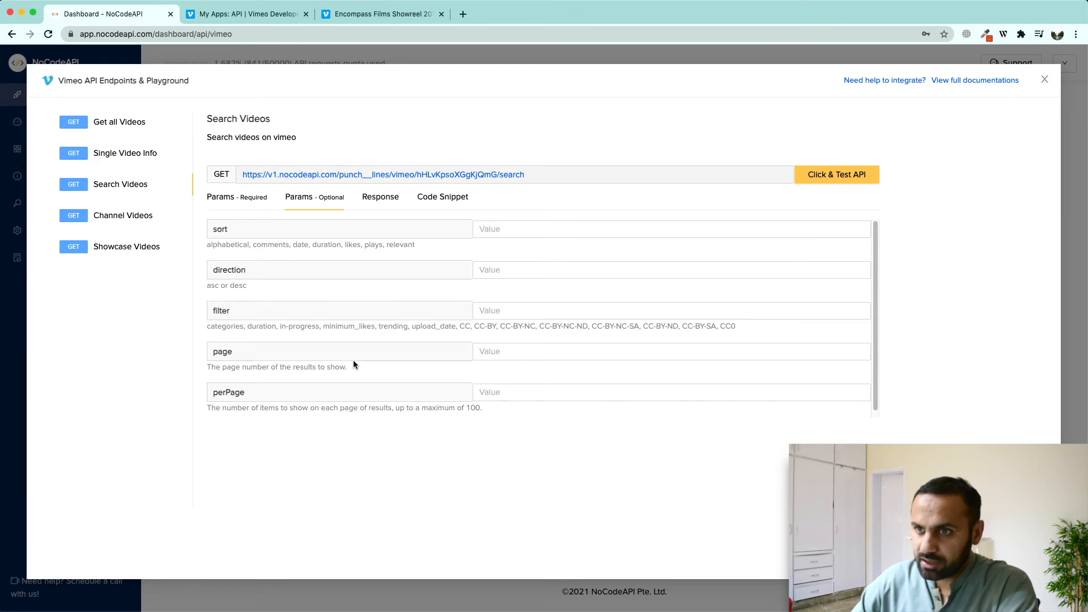
left_click(625, 352)
type("1")
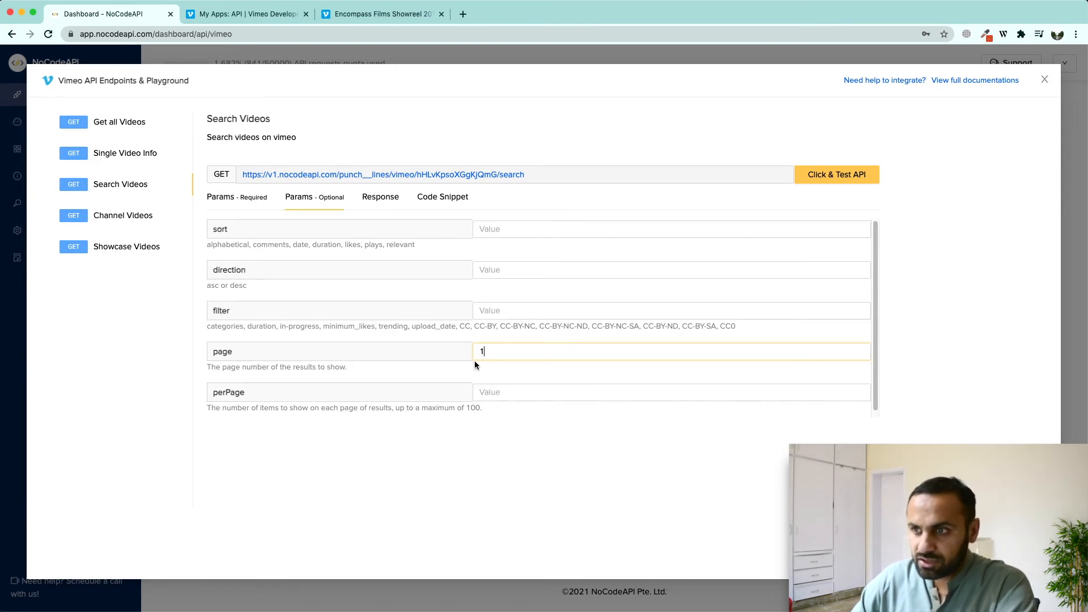
type("5")
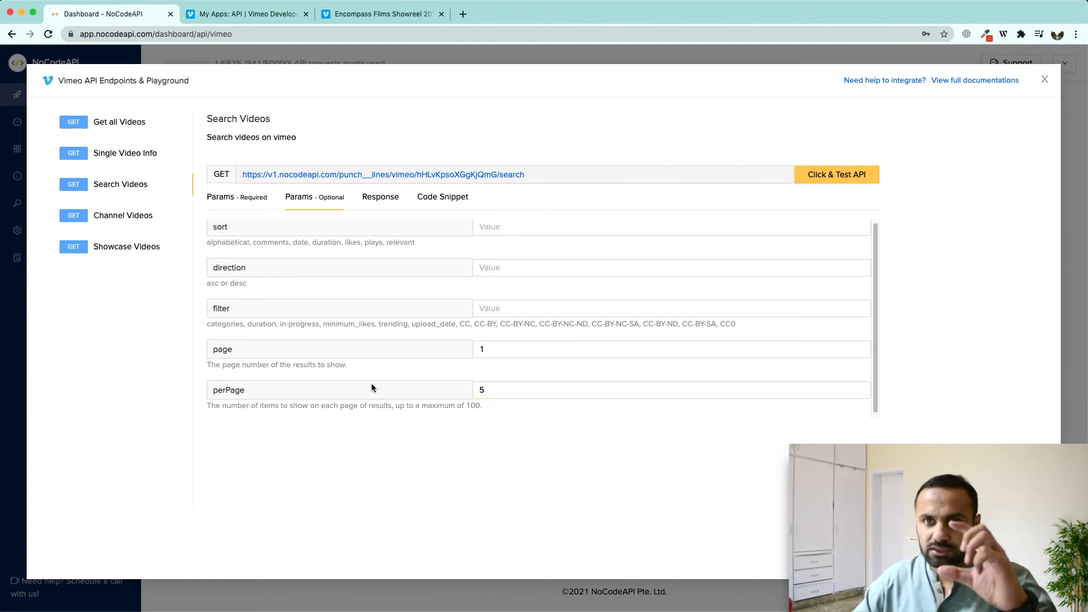
mouse_move(391, 376)
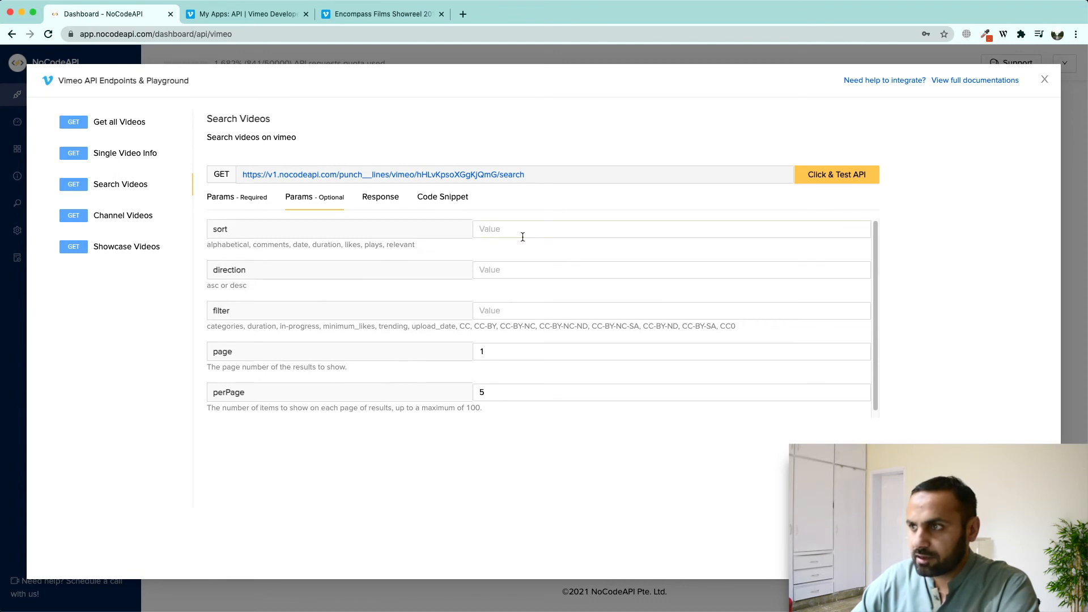
left_click(837, 175)
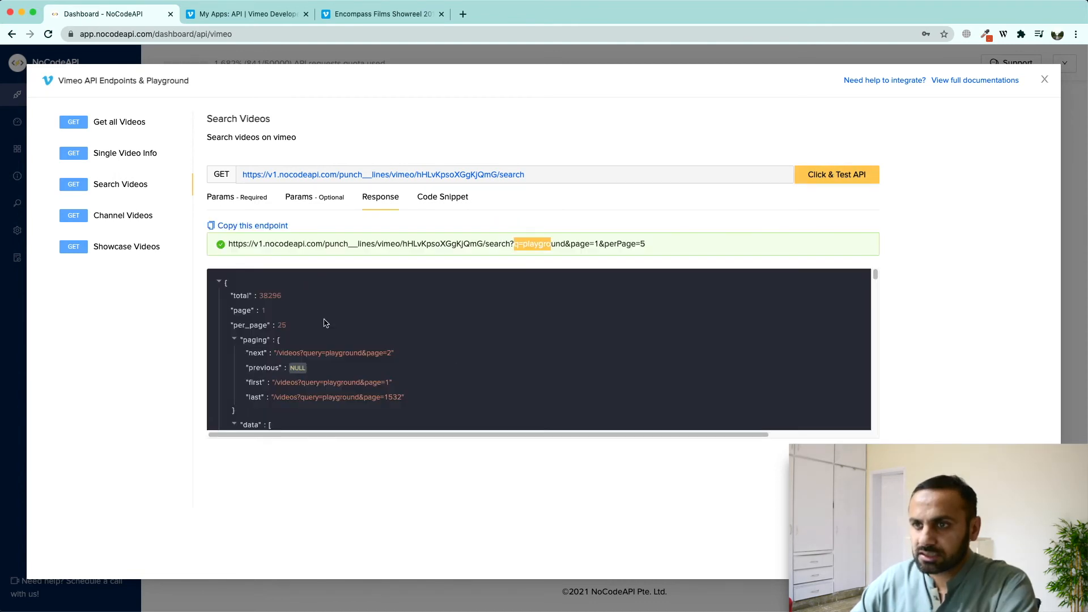
mouse_move(262, 317)
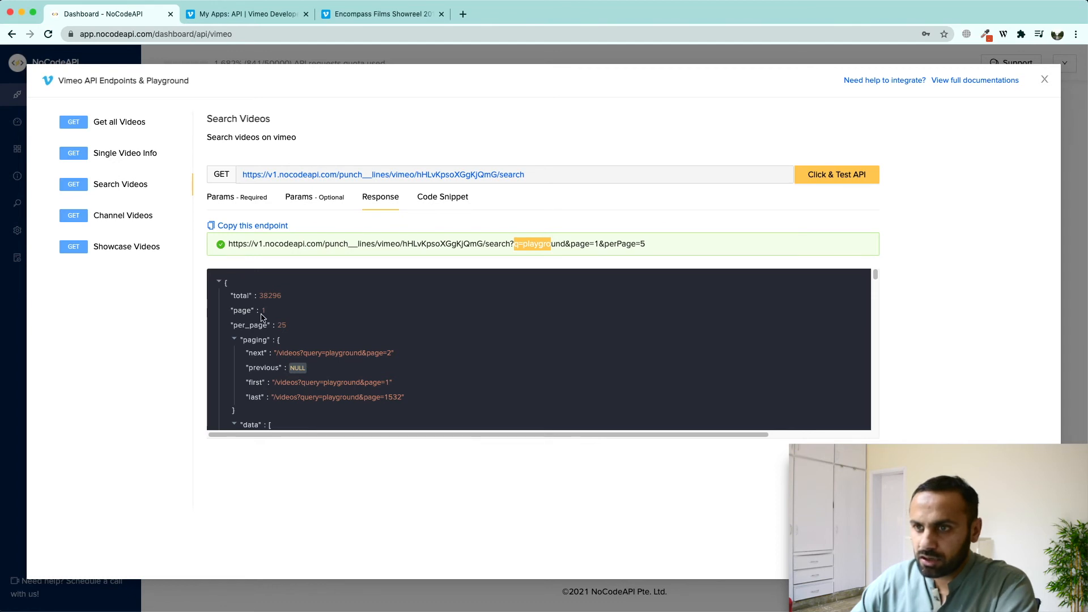
mouse_move(275, 332)
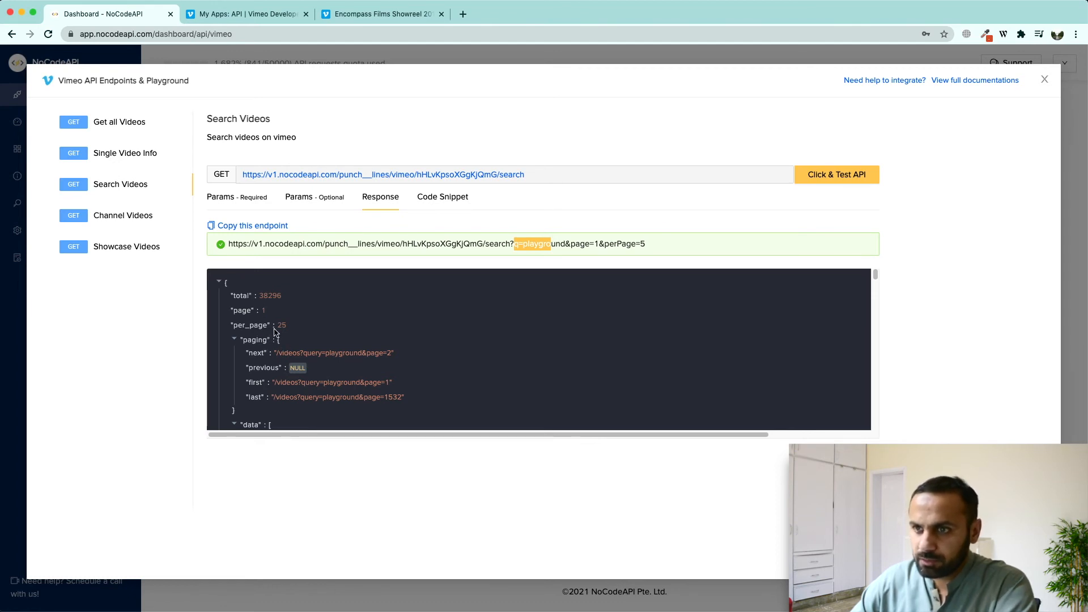
mouse_move(262, 316)
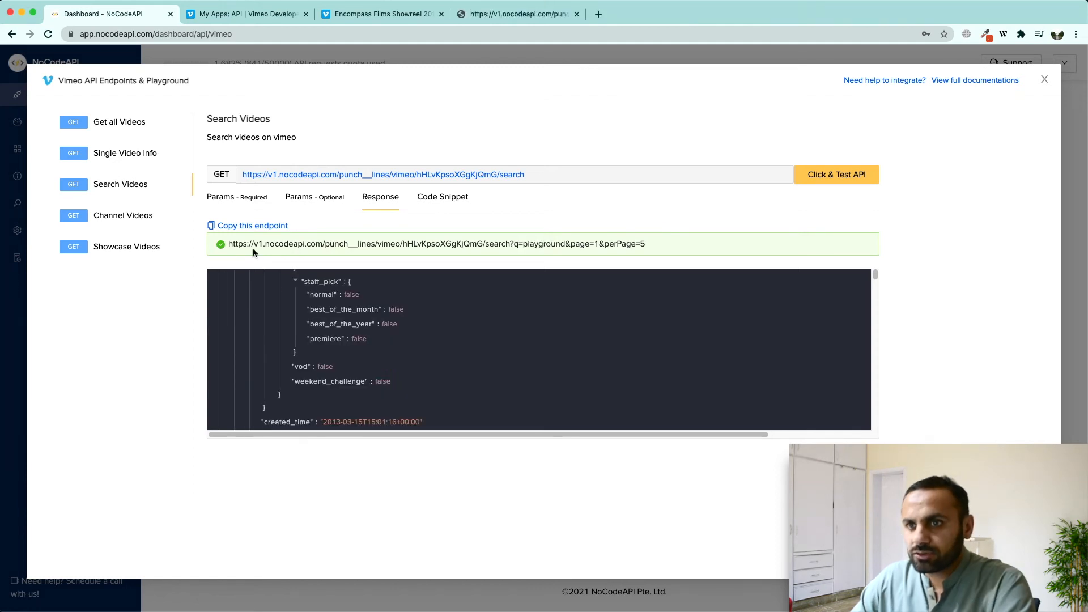
mouse_move(119, 218)
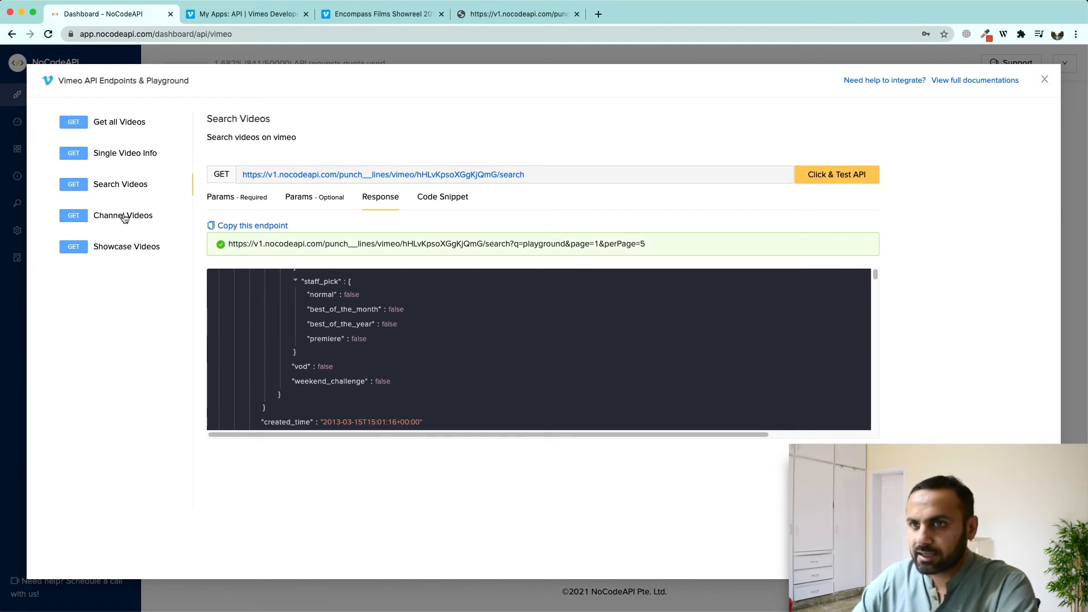
mouse_move(159, 221)
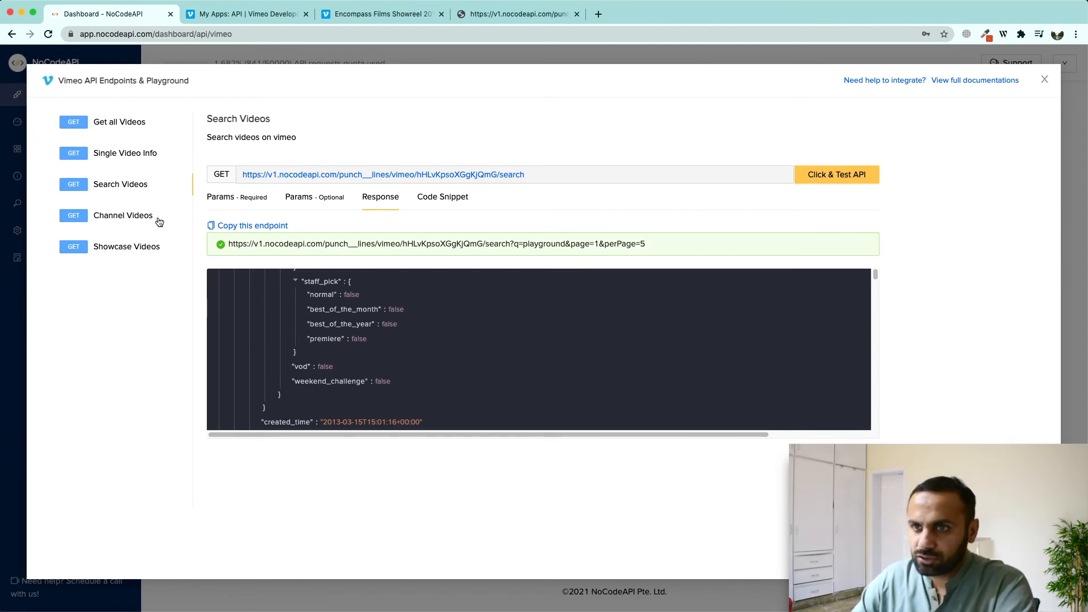
Step: Move to Channel Videos and pick the channel name staffpicks from Vimeo
left_click(243, 14)
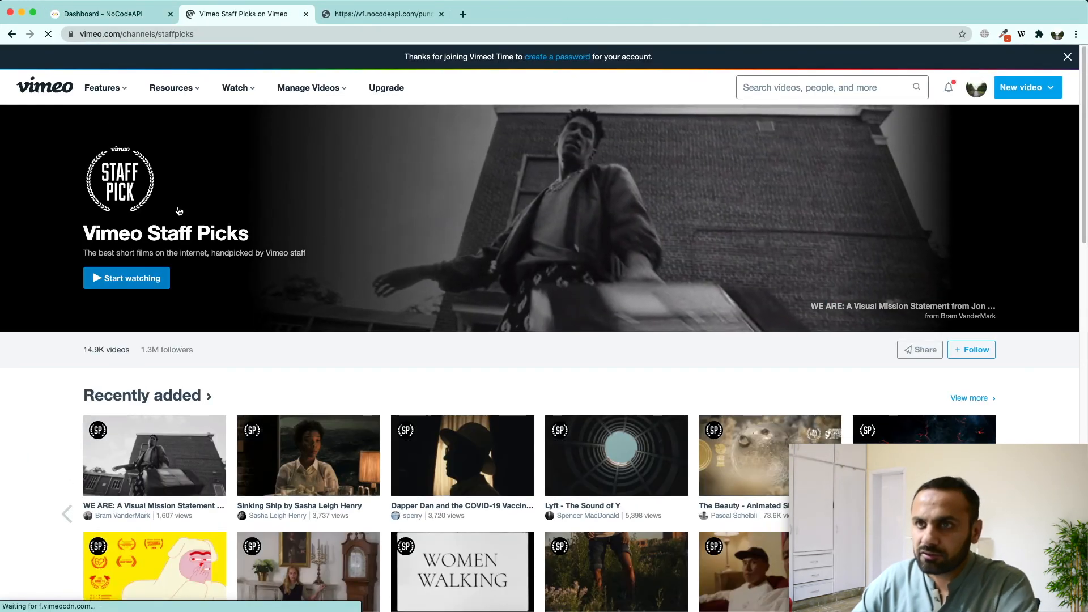
left_click(173, 33)
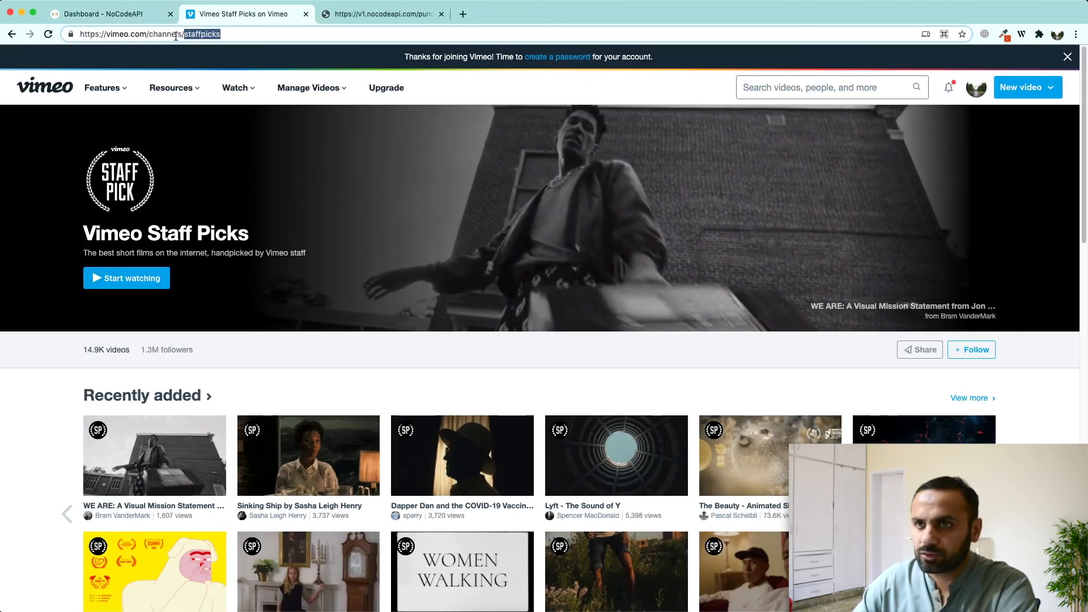
left_click(105, 13)
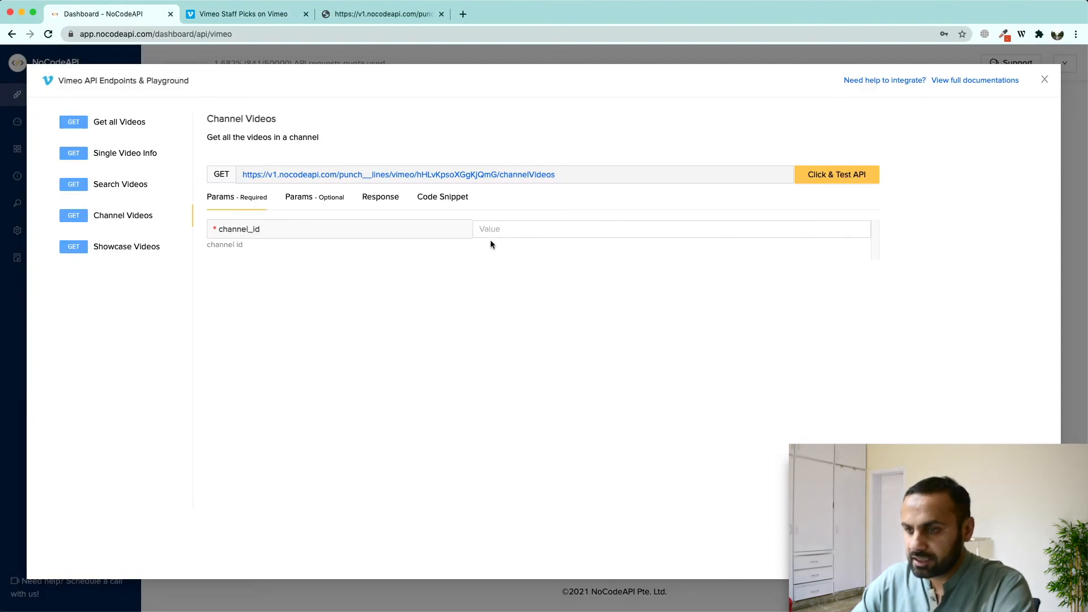
Step: Fetch the staffpicks channel's paged videos, then go to a Vimeo demo-collection showcase
type("staffpicks")
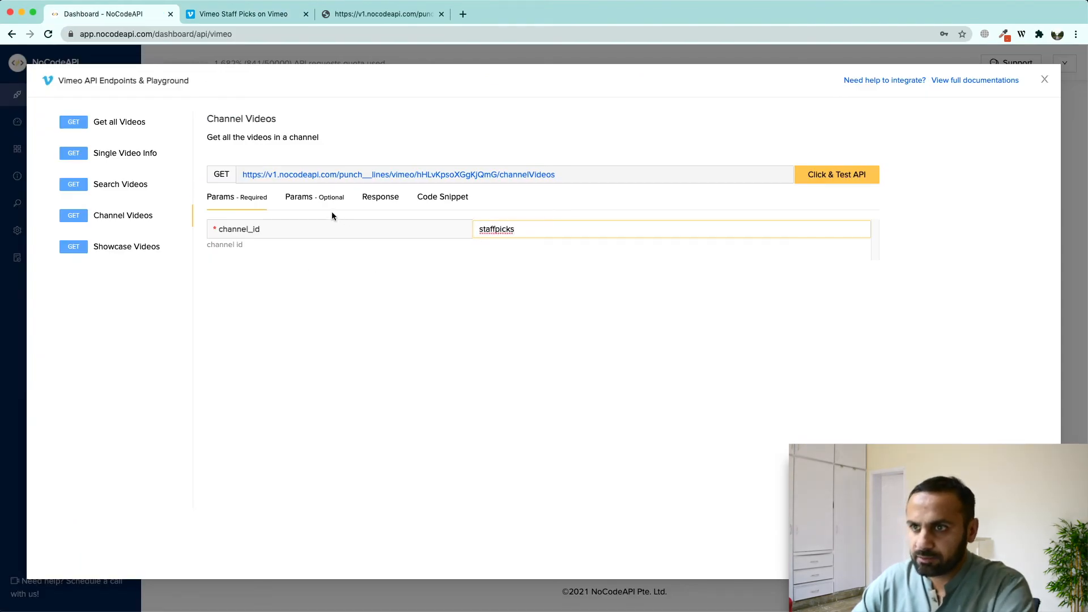
left_click(837, 175)
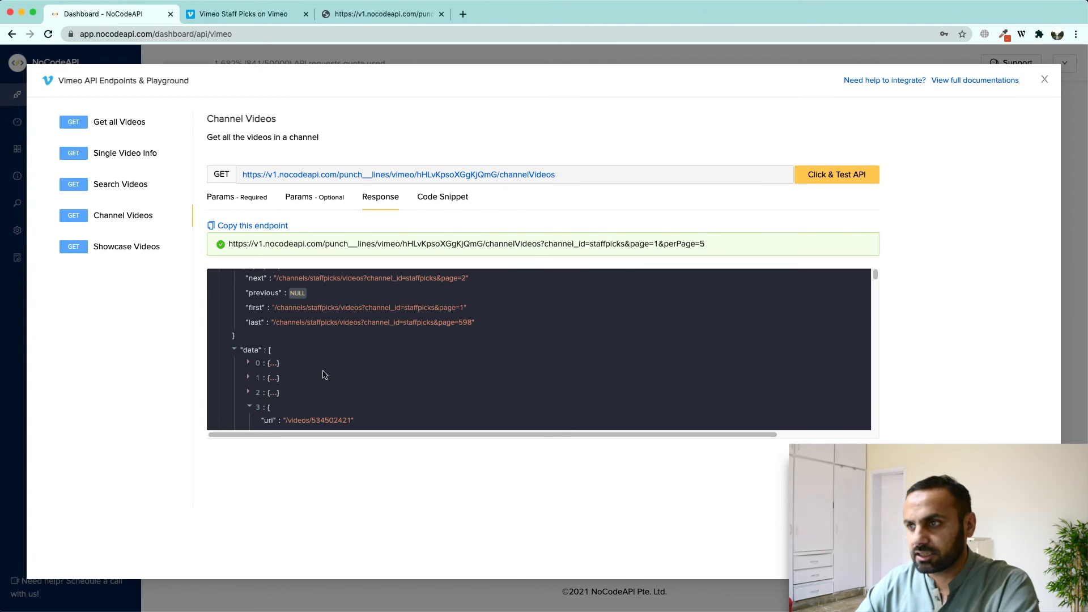
mouse_move(224, 243)
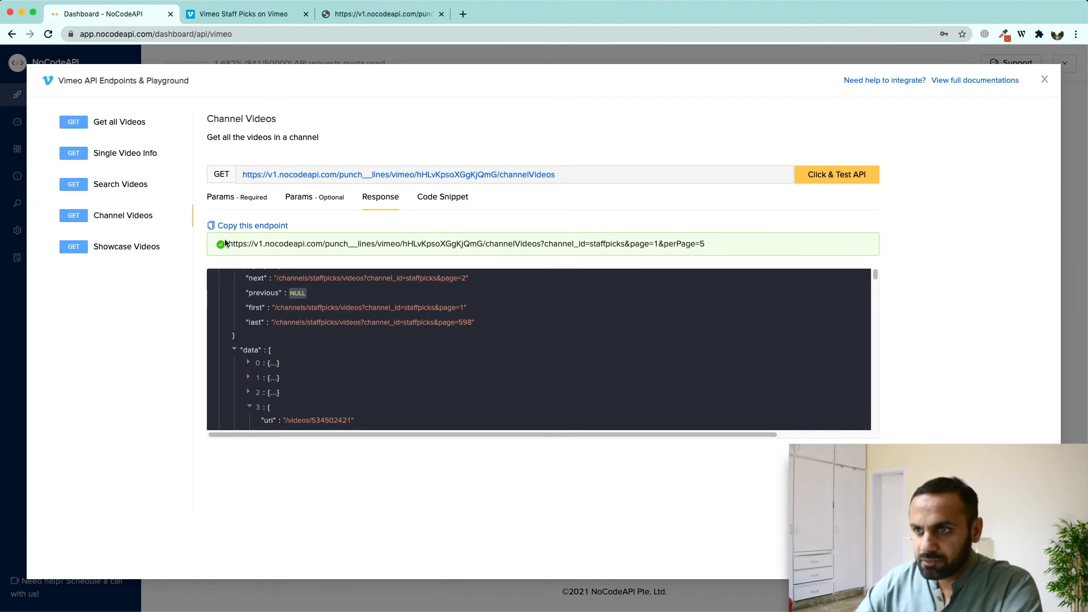
left_click(125, 246)
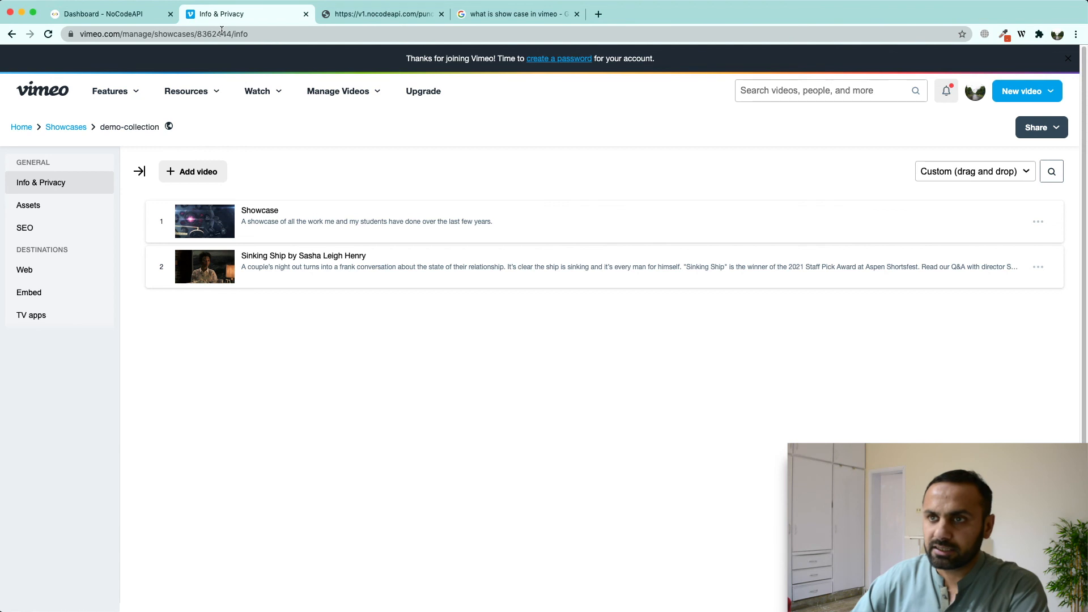
Step: Return to the NoCodeAPI playground with showcase album_id 8362444 filled in
left_click(105, 13)
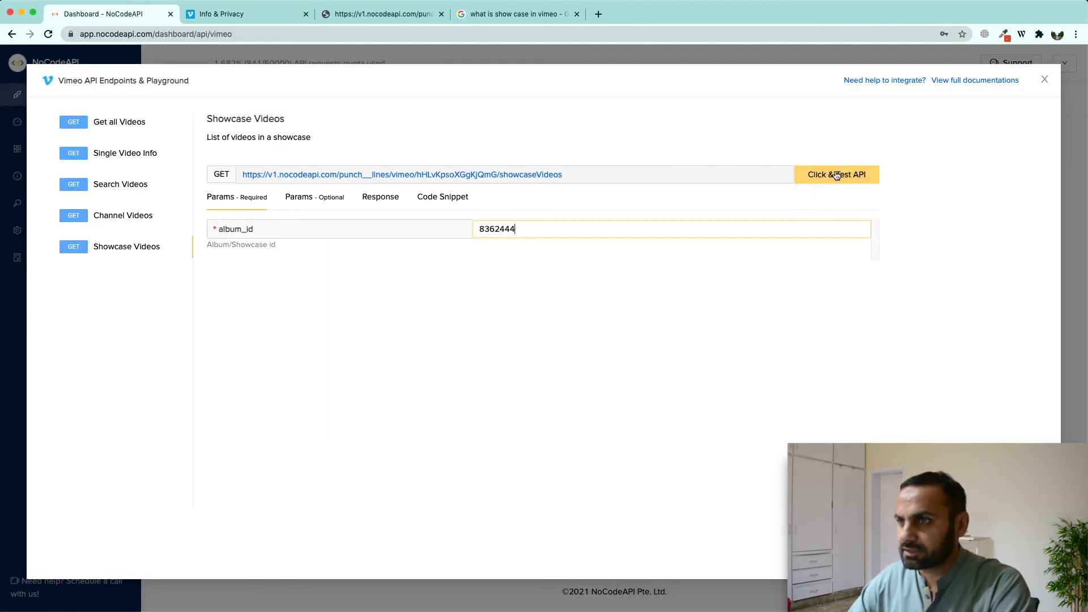
Step: Run Showcase Videos for album 8362444, review the two returned videos, and close the playground
left_click(836, 174)
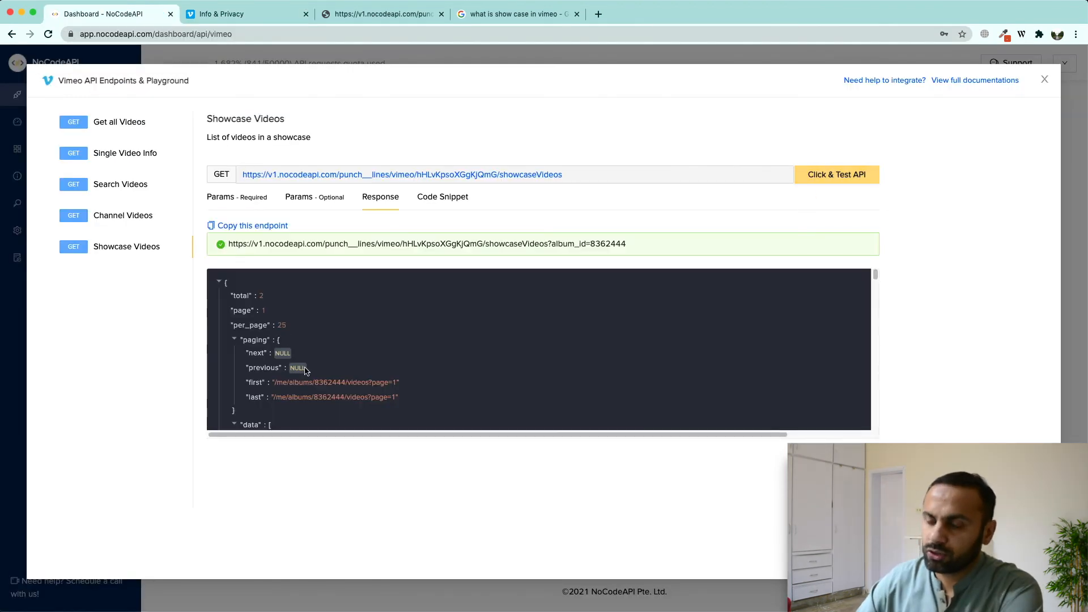
scroll("down", 3)
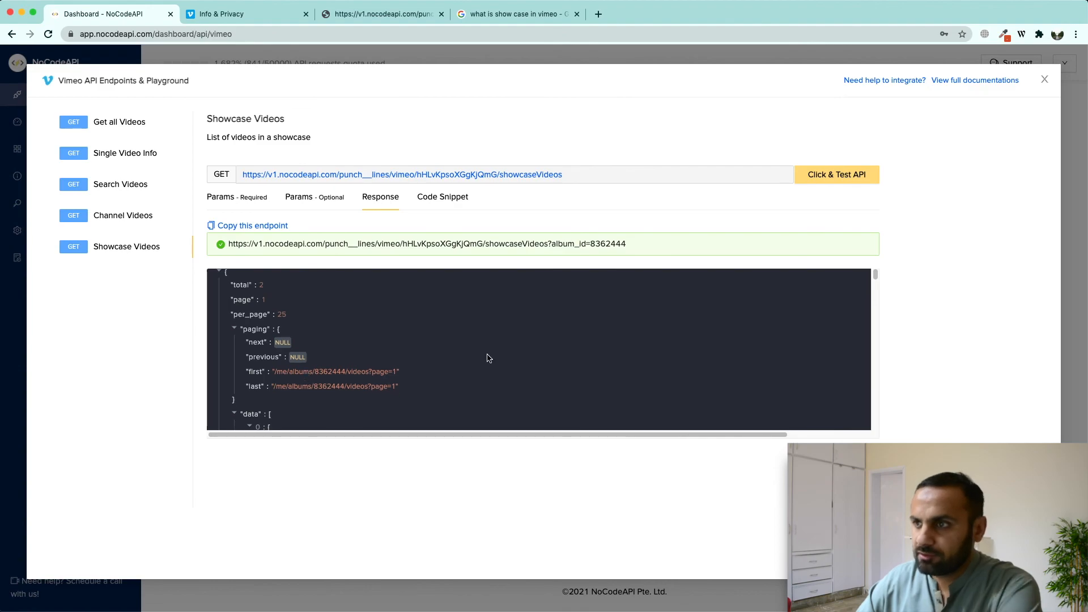
scroll("down", 3)
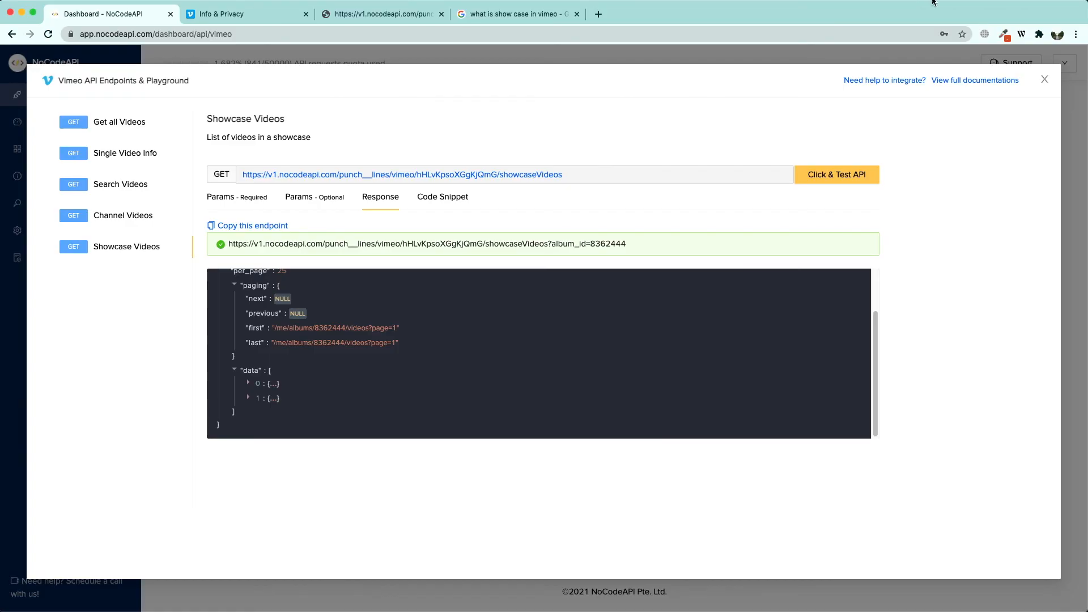
left_click(1044, 79)
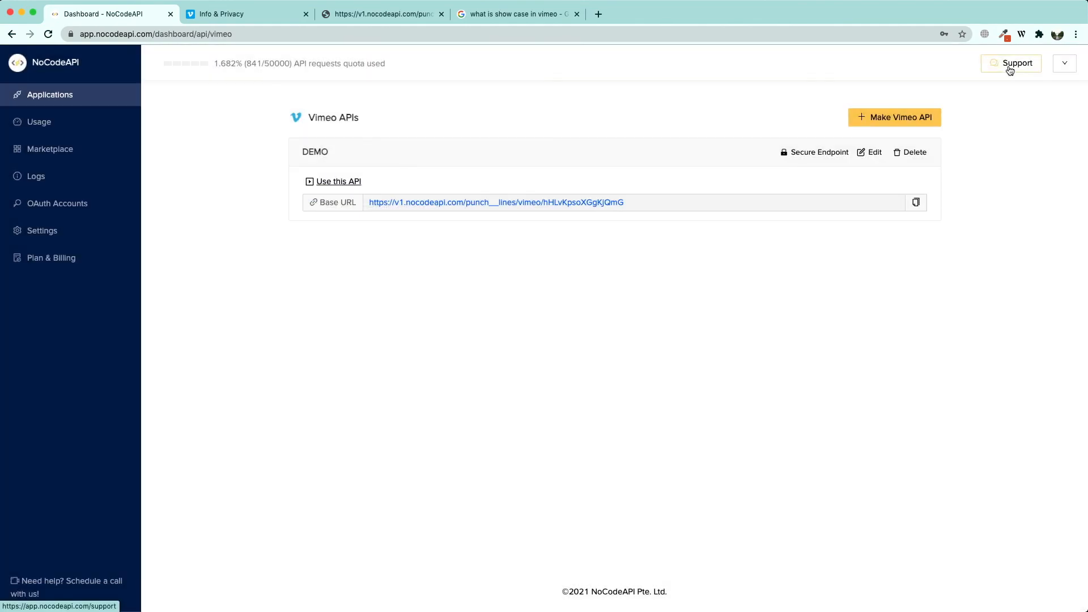